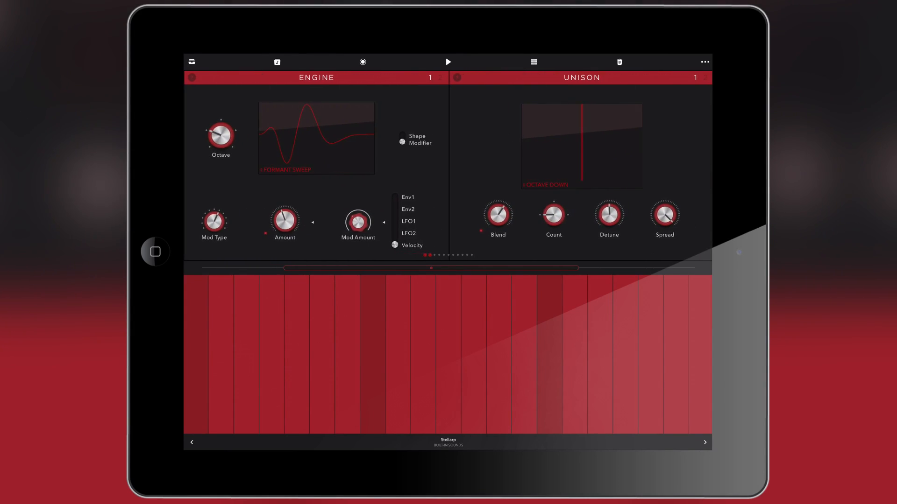
- Scroll down to the Europa Shapeshifting Synthesizer page, then return to the Chords/Arpeggiator panel
drag(285, 220, 285, 195)
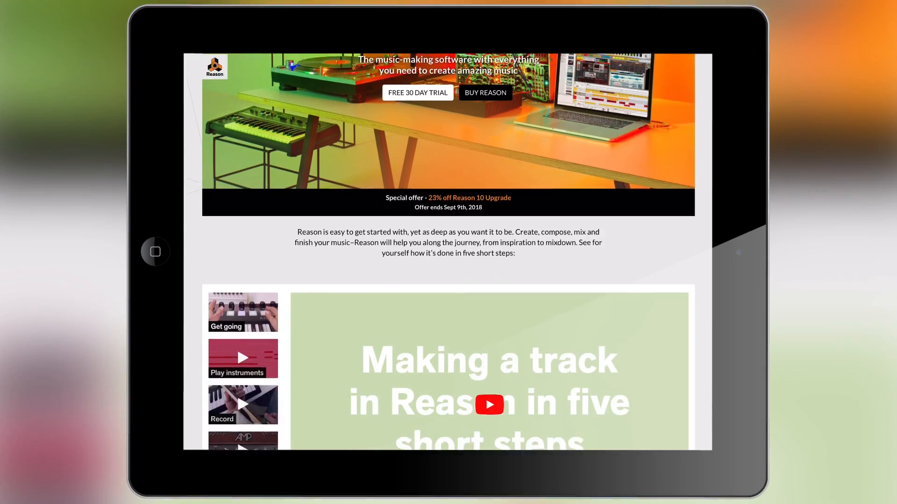
scroll(down, 3)
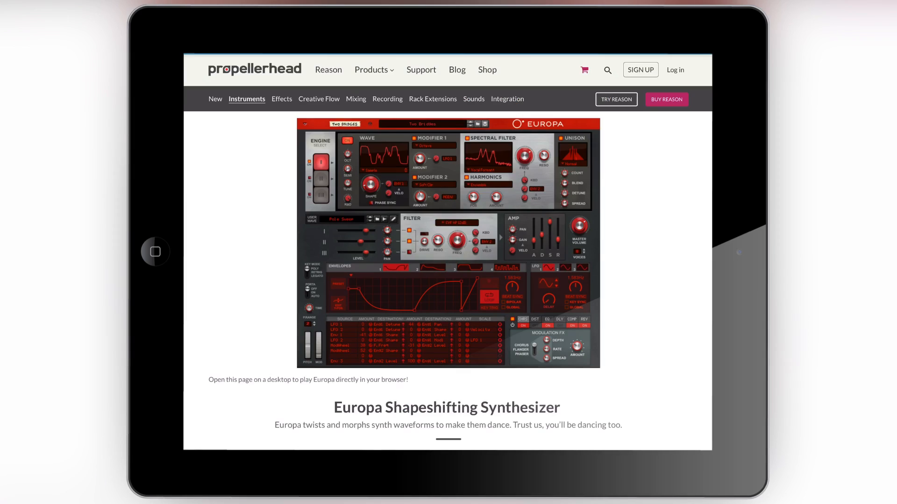
scroll(down, 3)
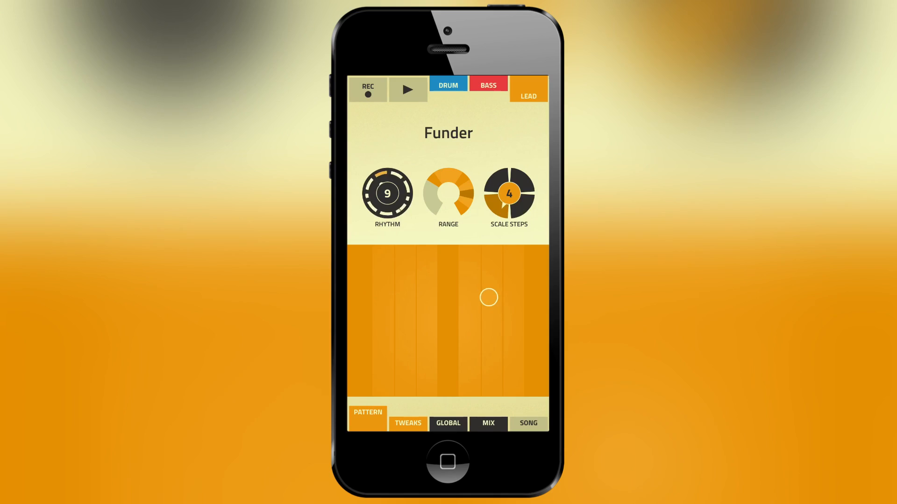
drag(488, 297, 405, 307)
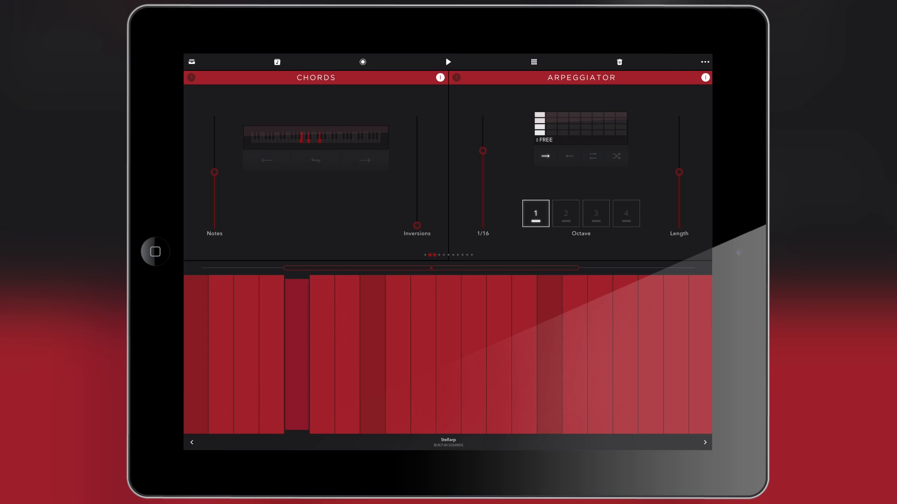
- Swipe to the Unison and Glide panels and adjust a unison setting
click(565, 213)
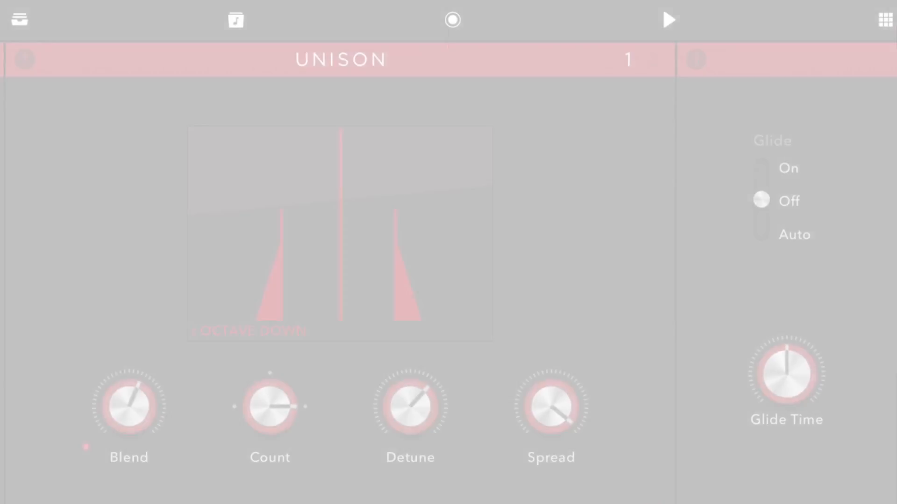
drag(550, 405, 537, 372)
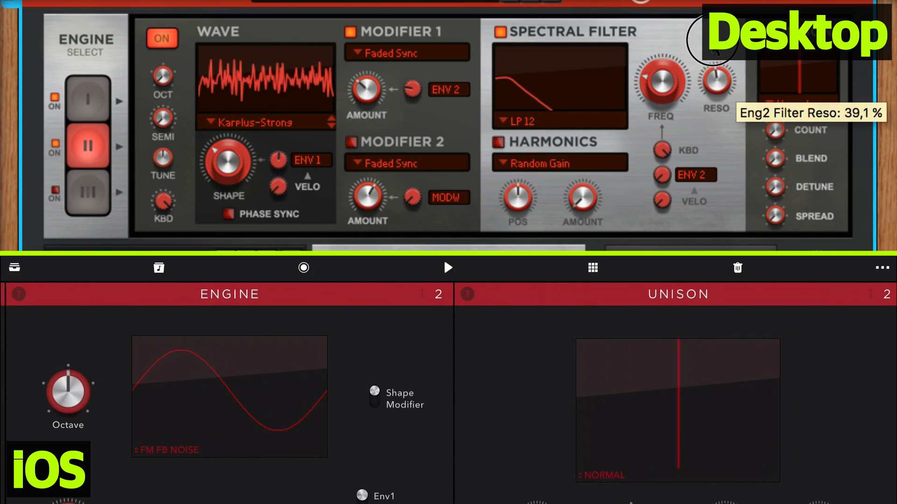
- Set the Engine panel's Amount knob to 34.0 % on the Formant Sweep wave
drag(662, 86, 652, 91)
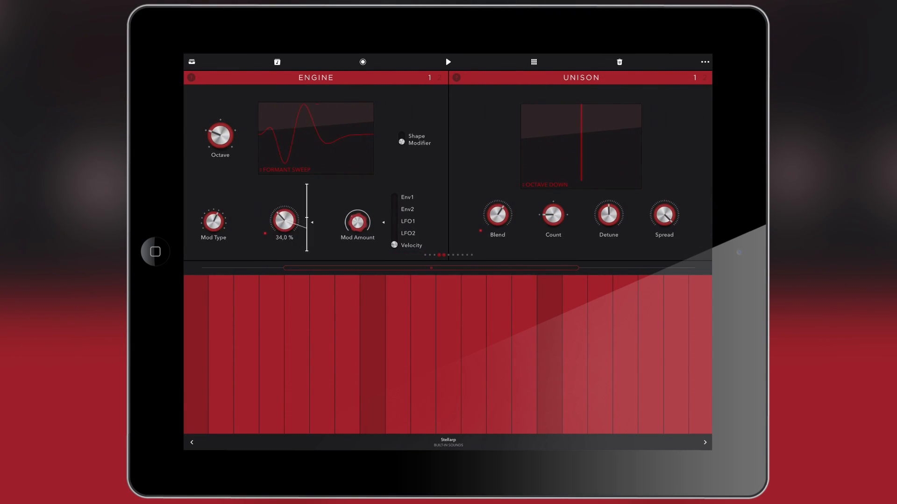
- Raise the Engine panel's modulation Amount knob
drag(213, 223, 213, 206)
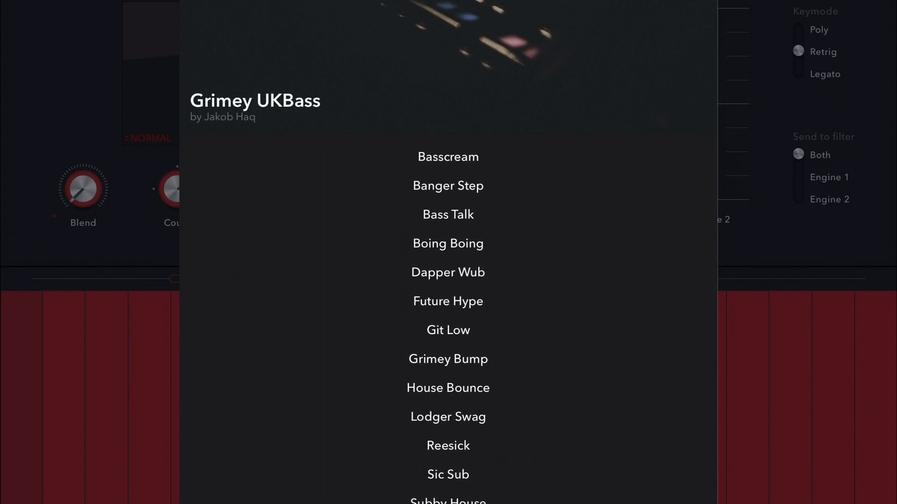
- Pick a patch from the Grimey UKBass pack's list (Basscream through Subby House)
click(448, 273)
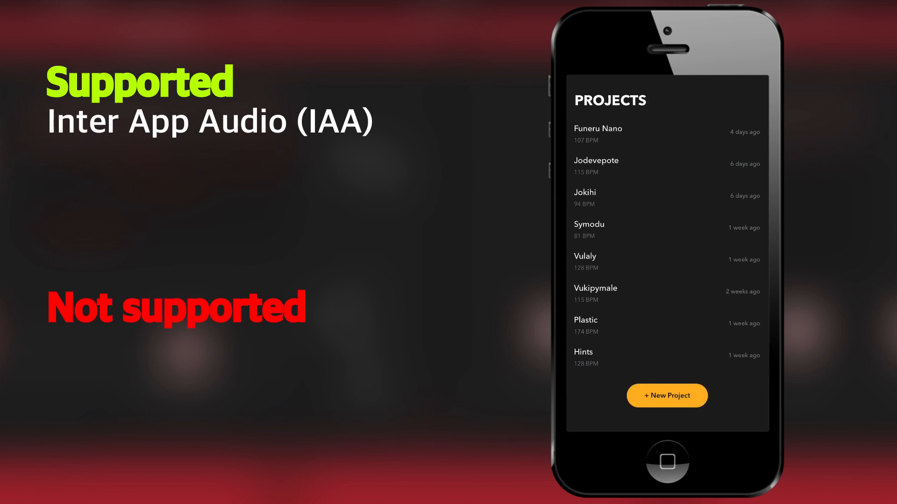
- Show the Envelopes page and the LFO page with its sine LFO at 1/4
click(666, 395)
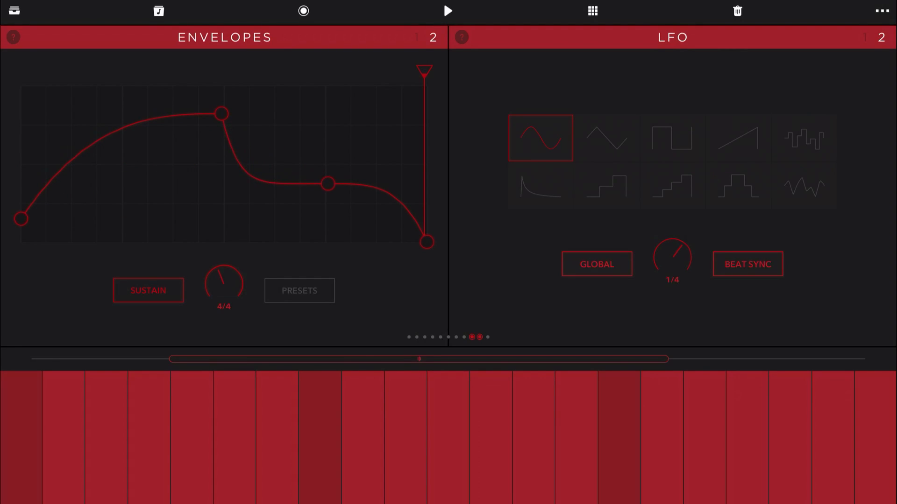
- Reshape the Stellarp envelope into a square gate with curved decay, adjusting Basic Analog modulation
drag(329, 183, 264, 217)
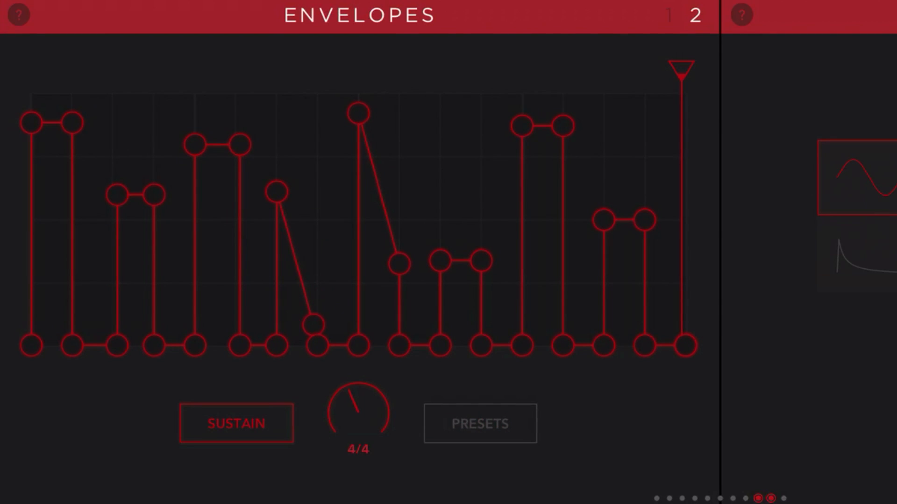
drag(276, 193, 276, 115)
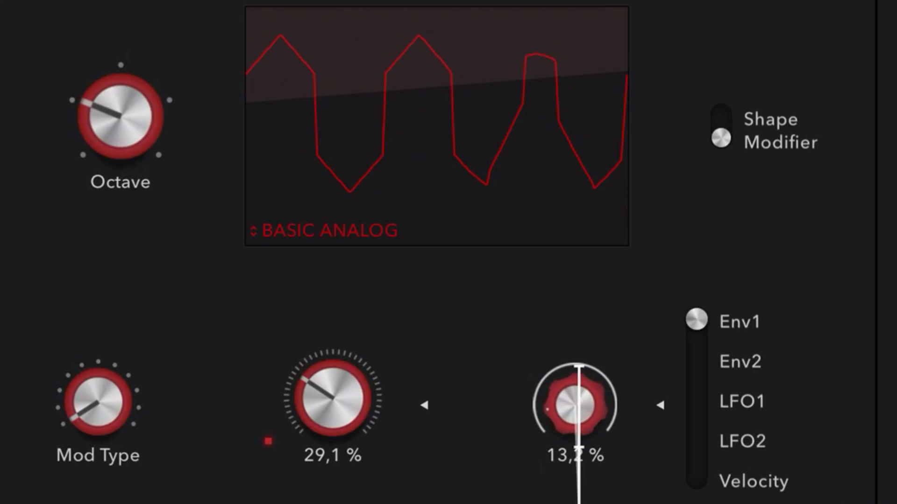
drag(575, 403, 584, 361)
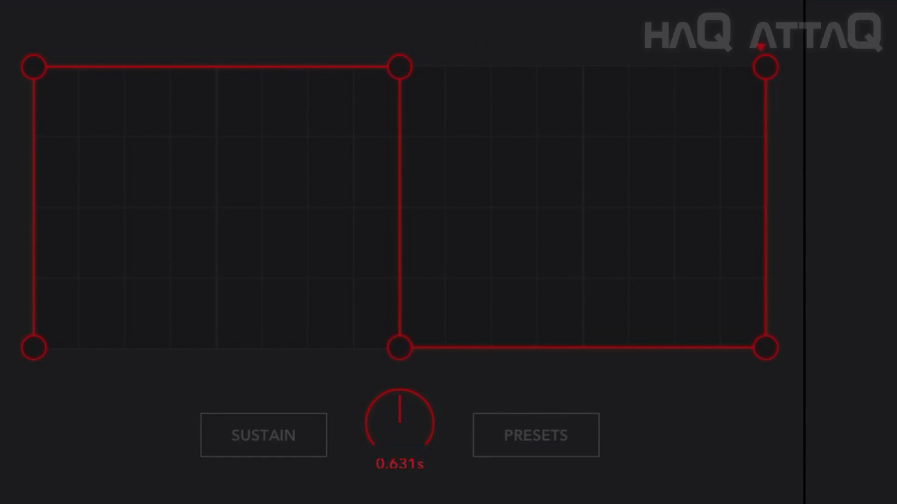
drag(398, 67, 398, 213)
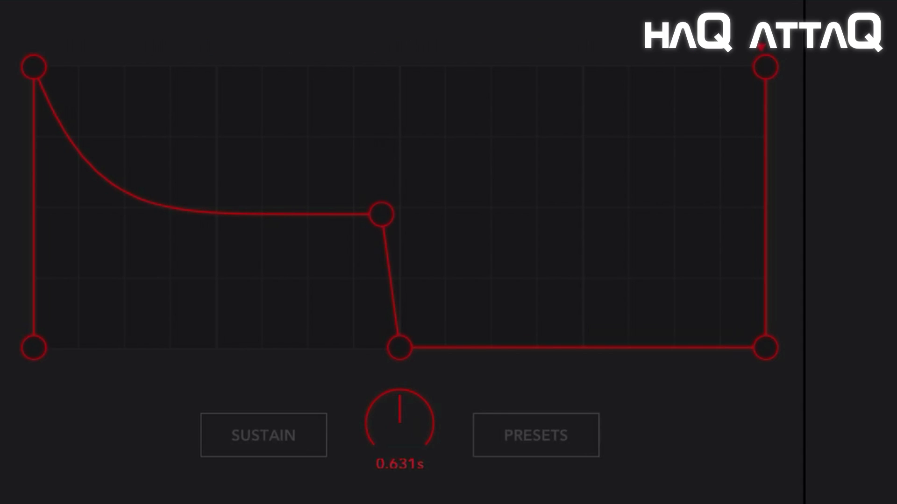
drag(397, 347, 578, 129)
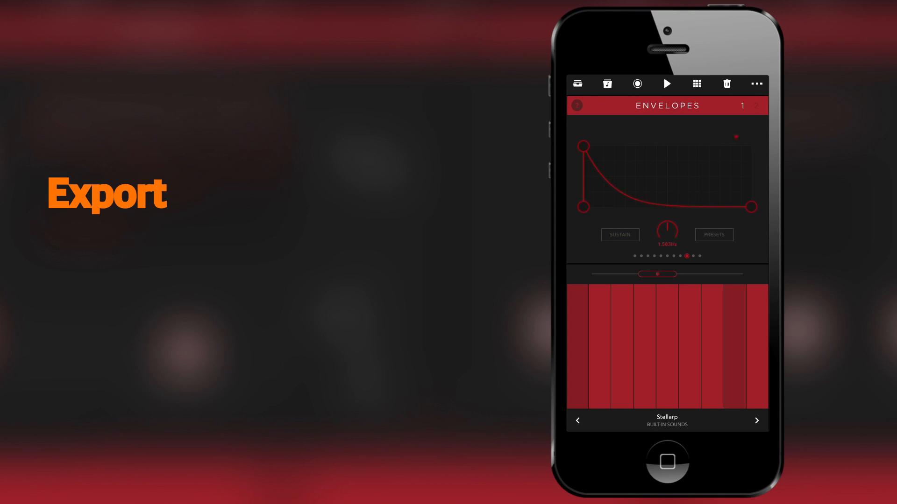
- Bring the rate knob under the envelope graph down to 0.188 Hz
drag(666, 229, 667, 238)
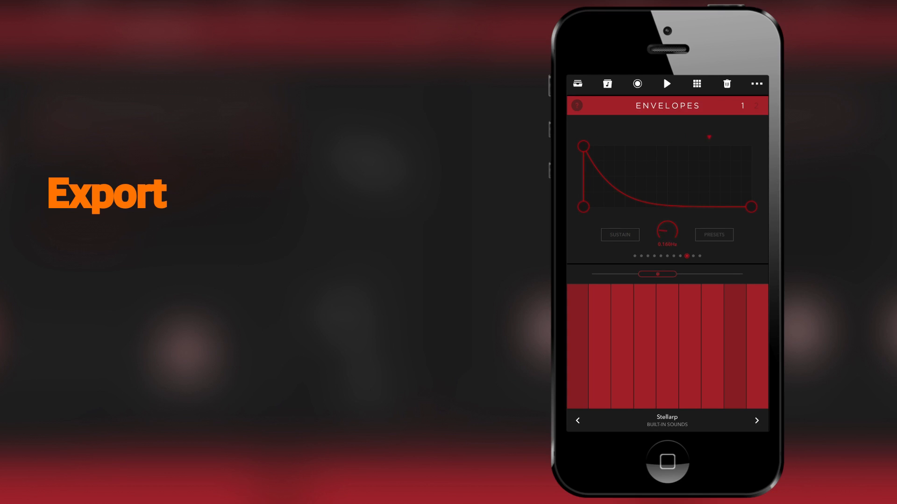
drag(668, 235, 672, 223)
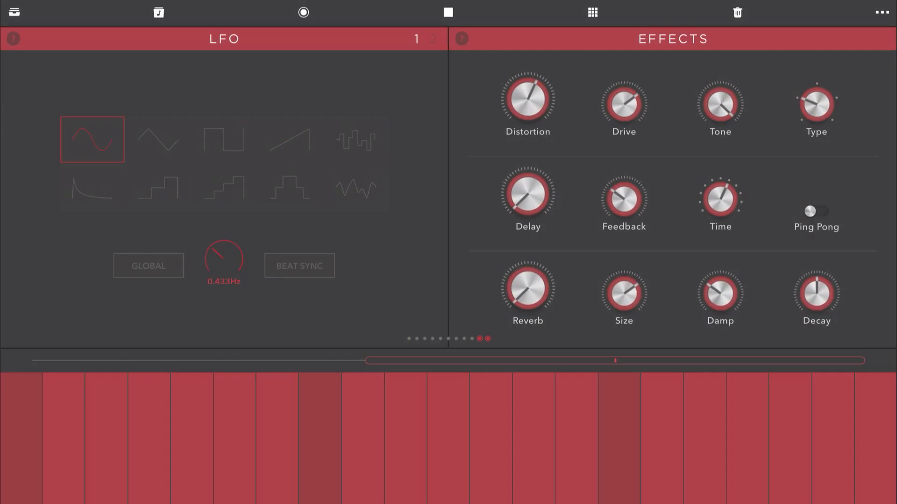
- Sweep the filter cutoff up and back to 1.03 kHz, reaching the Unison and Mix pages
drag(527, 197, 553, 132)
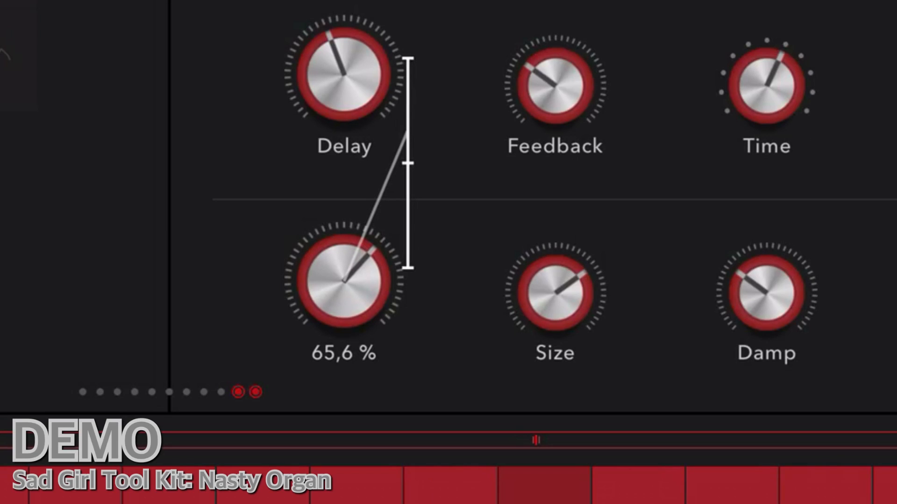
drag(343, 280, 355, 258)
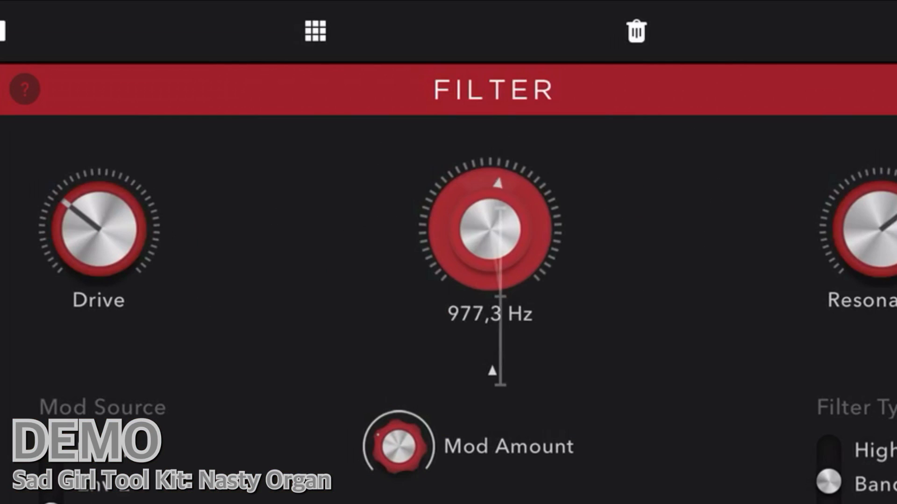
drag(489, 241, 498, 212)
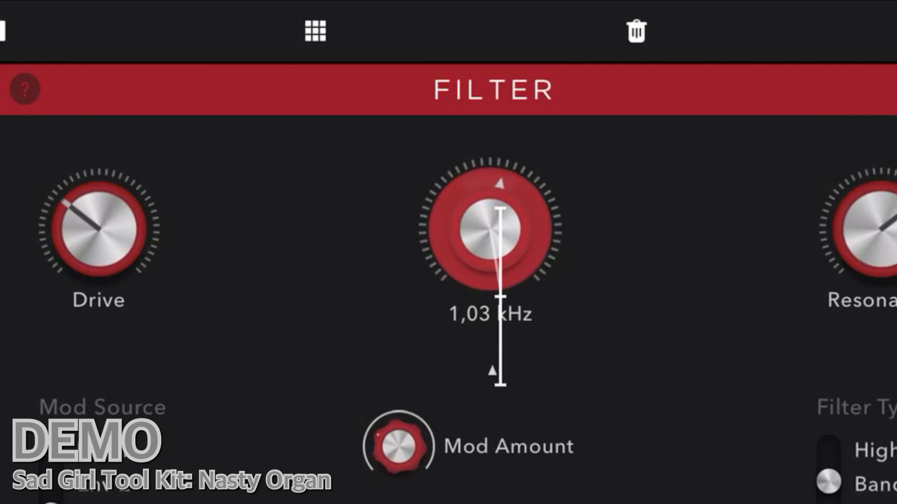
drag(494, 229, 500, 200)
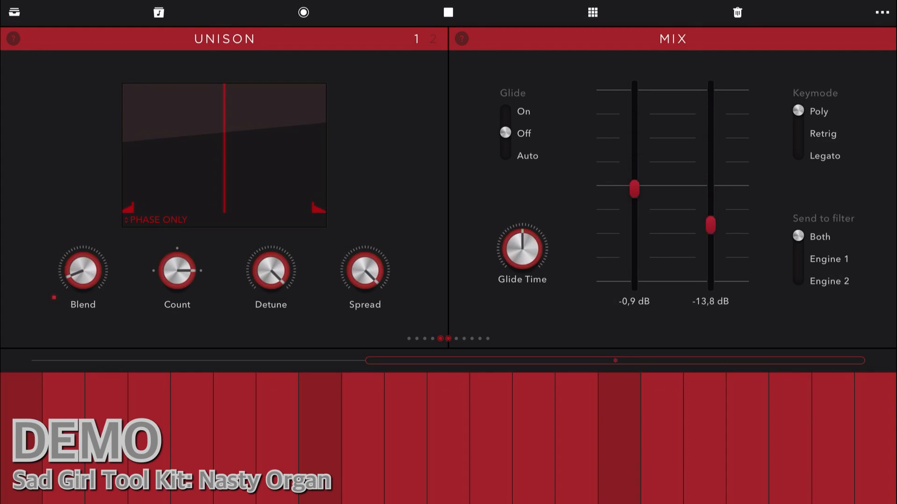
- Drop the Engine 1 fader, push Engine 2 to 18,1 dB, then fine-tune the balance
drag(710, 225, 711, 283)
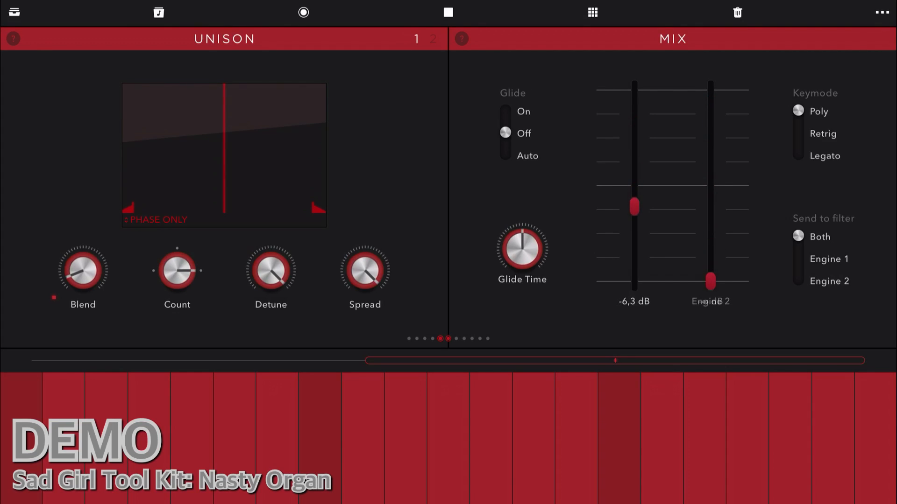
drag(711, 280, 711, 89)
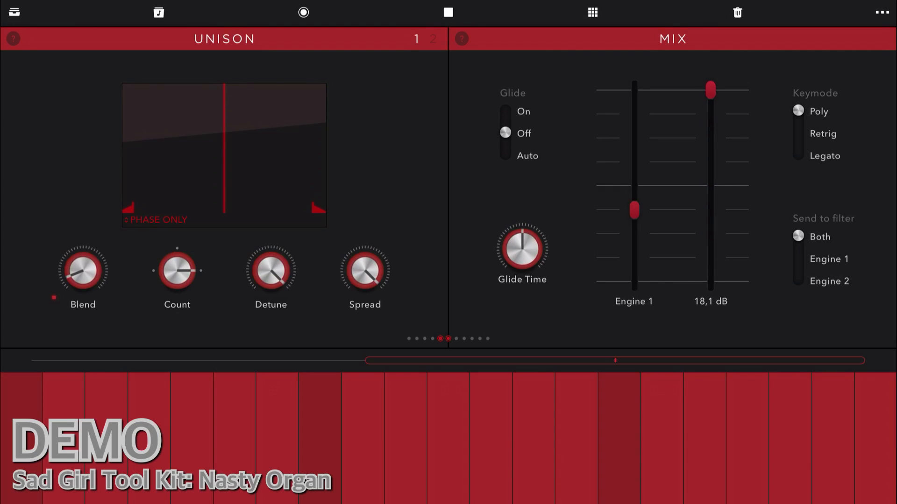
drag(634, 209, 633, 185)
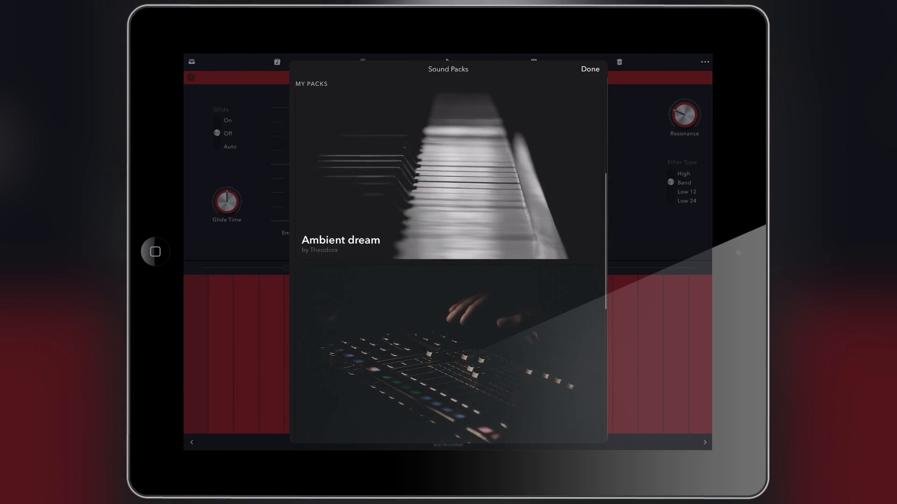
- Scroll the My Packs list to Sad Girl Tool Kit and open it
scroll(down, 3)
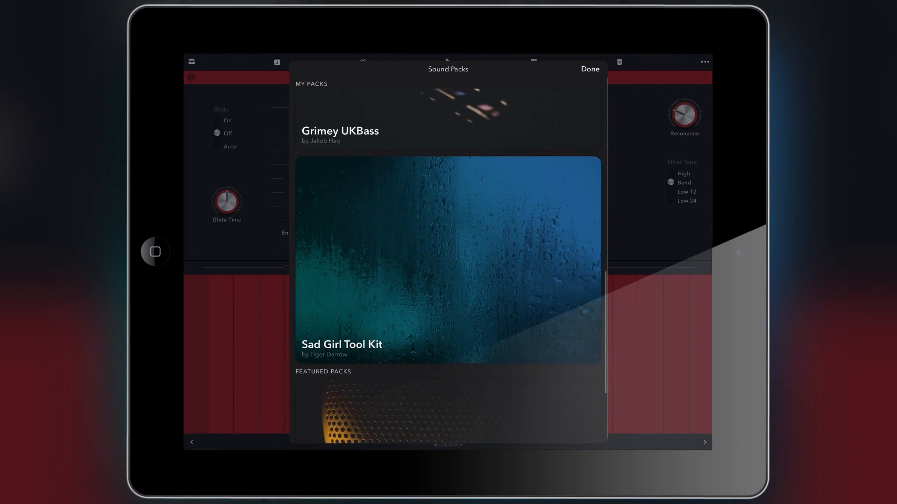
click(589, 69)
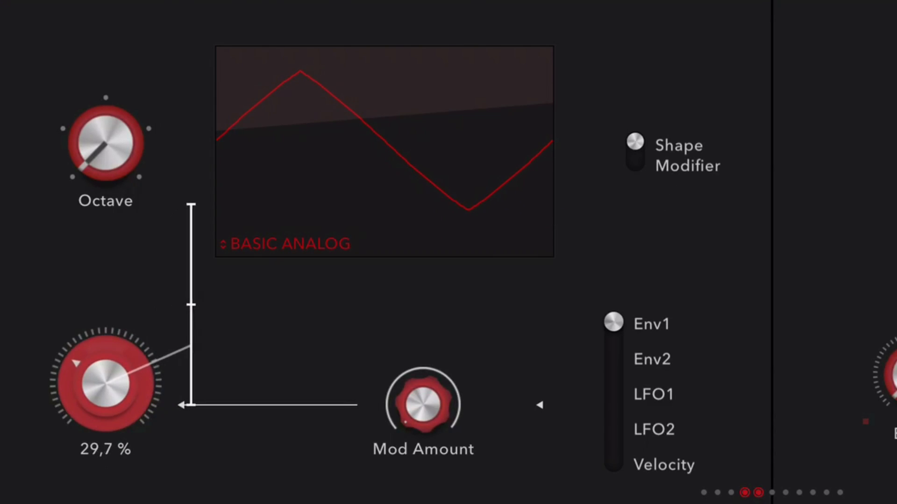
- Raise the Basic Analog wave's shape knob from 29.7% to 55.7%
drag(106, 383, 115, 349)
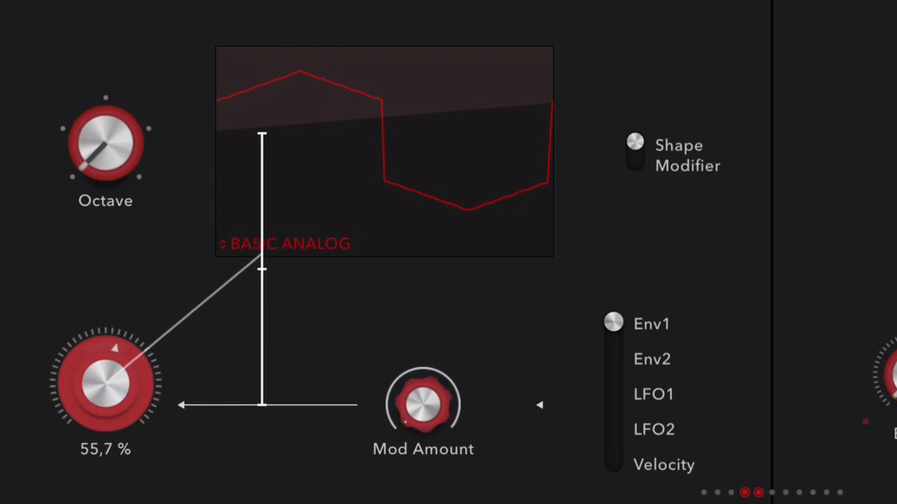
drag(106, 380, 131, 357)
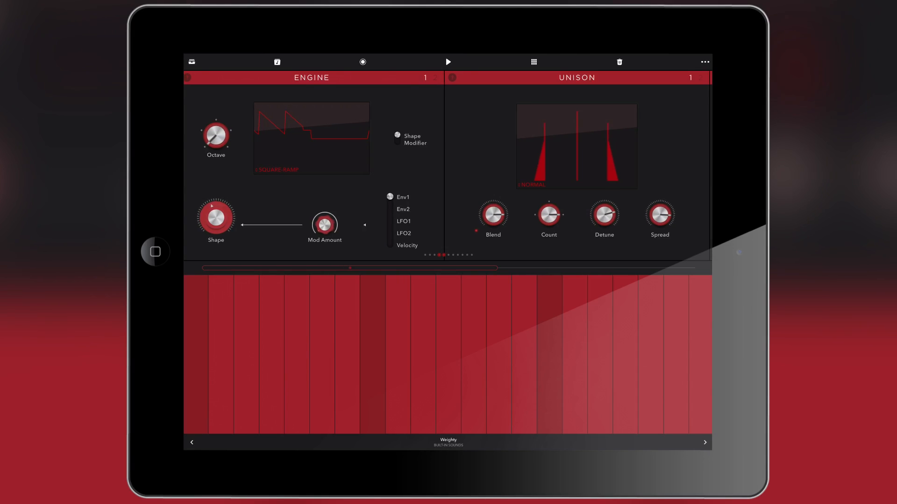
- Swipe to the Envelopes and LFO panels and pick a triangle LFO at 1.583 Hz
scroll(left, 3)
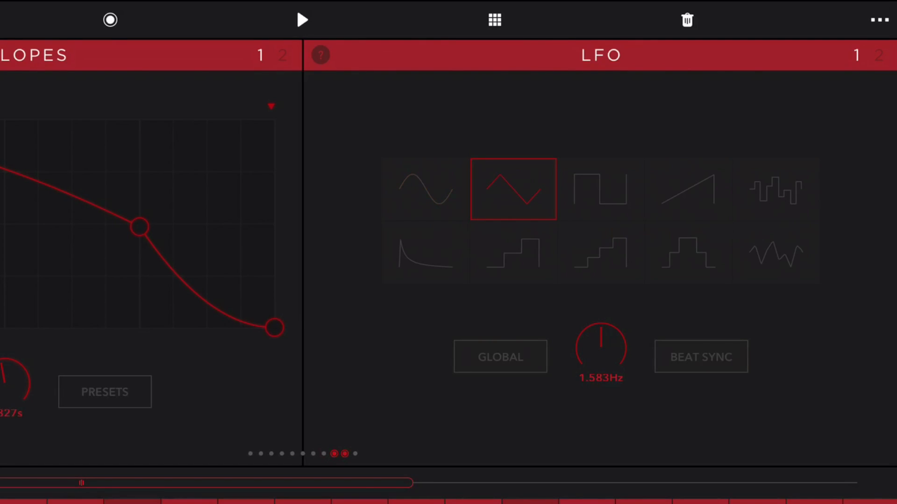
click(775, 252)
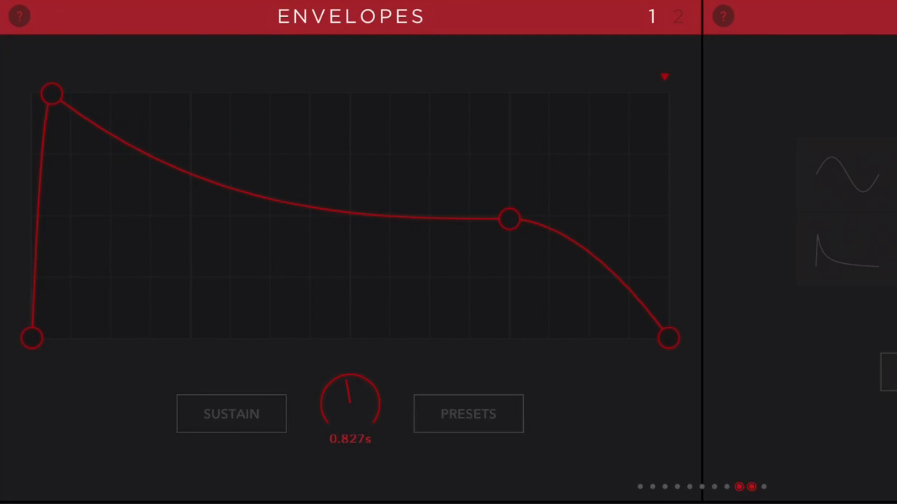
- Try the ramp envelope preset, then apply a rhythmic stepped gate preset to envelope 1
click(467, 414)
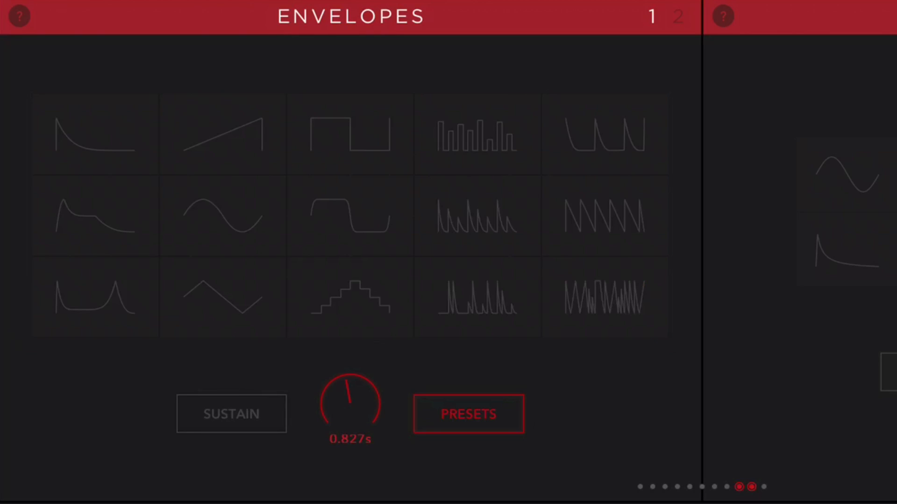
click(223, 135)
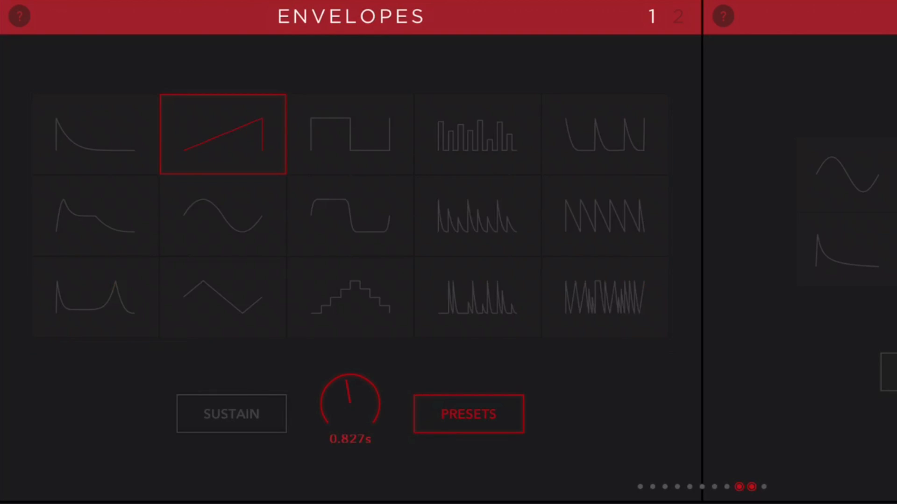
click(468, 413)
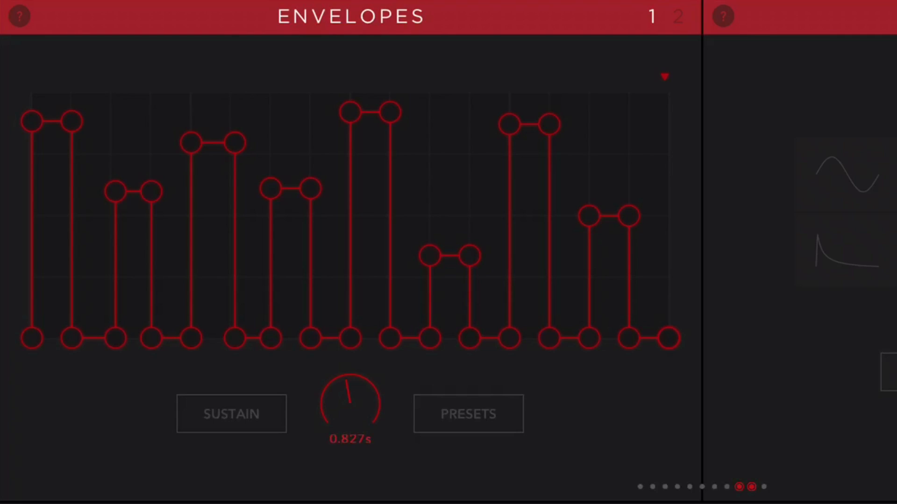
click(467, 413)
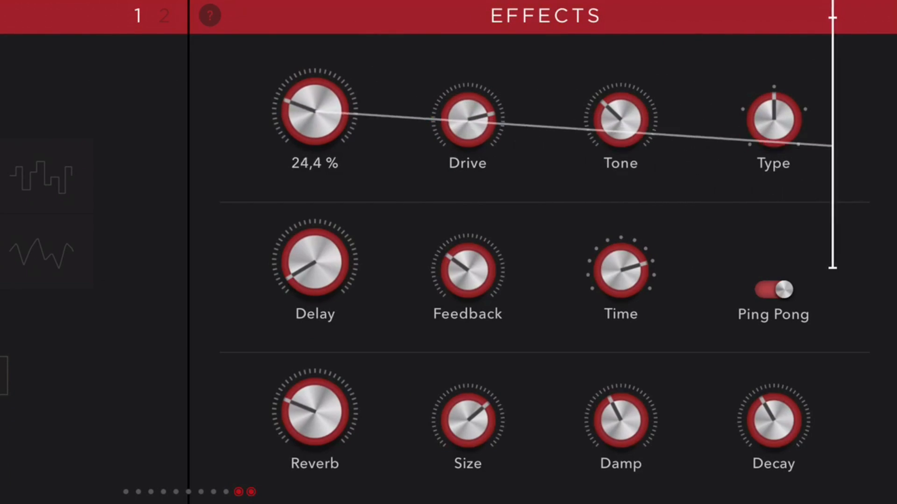
- Drag the Effects distortion amount knob up to 24.4%
drag(313, 112, 321, 80)
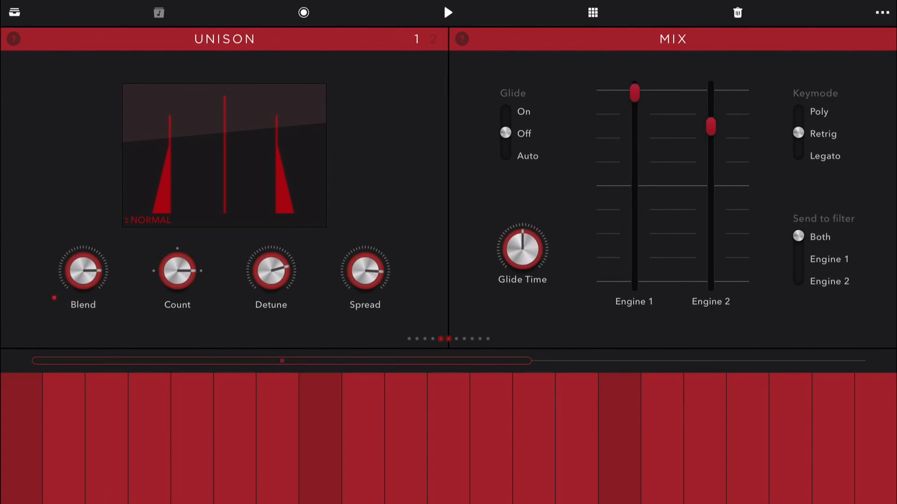
- Open Sound Packs and scroll My Packs from Built-In Sounds down to Grimey UKBass
click(13, 12)
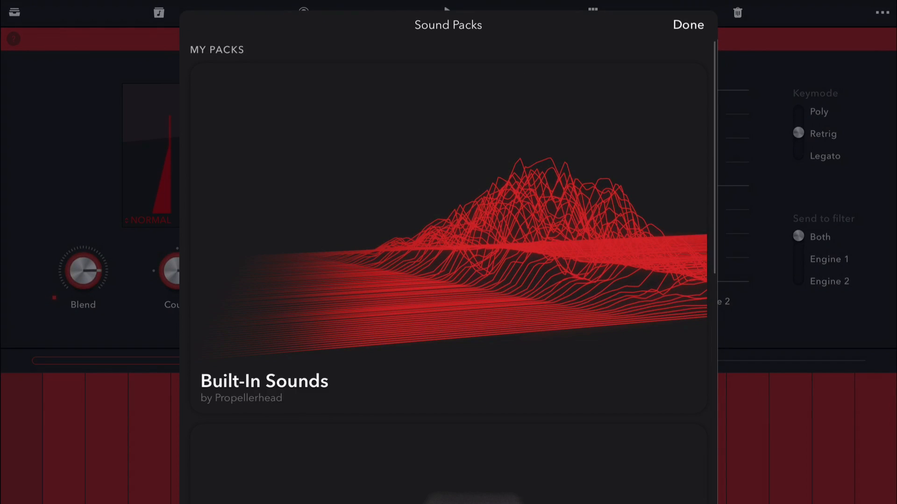
scroll(down, 3)
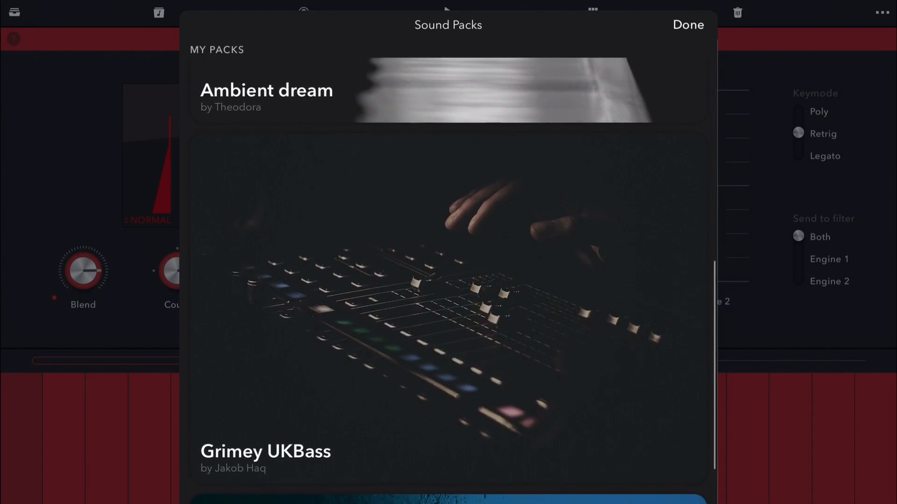
scroll(down, 3)
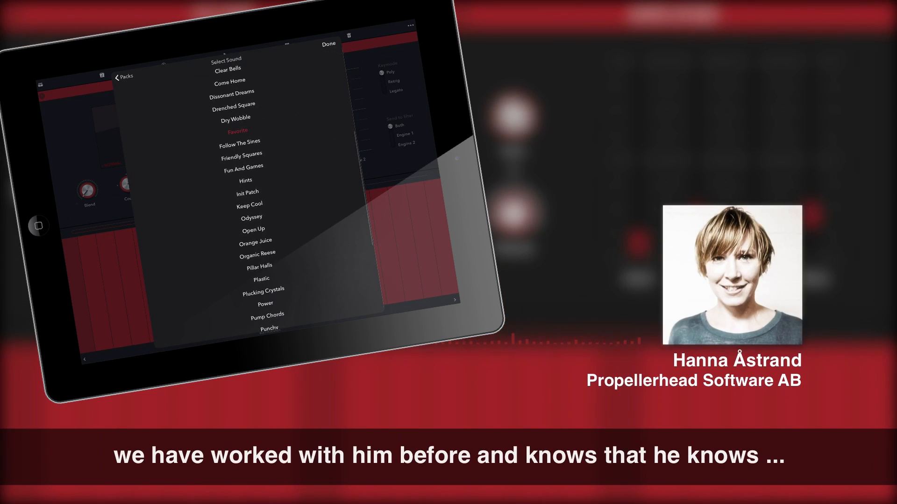
- Load Organic Reese and another Sad Girl Tool Kit sound, then scroll the preset list
click(257, 253)
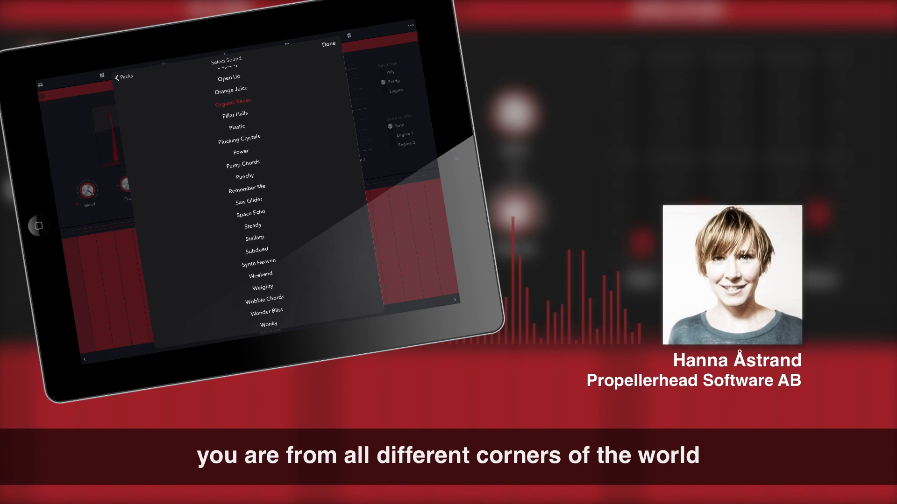
click(247, 187)
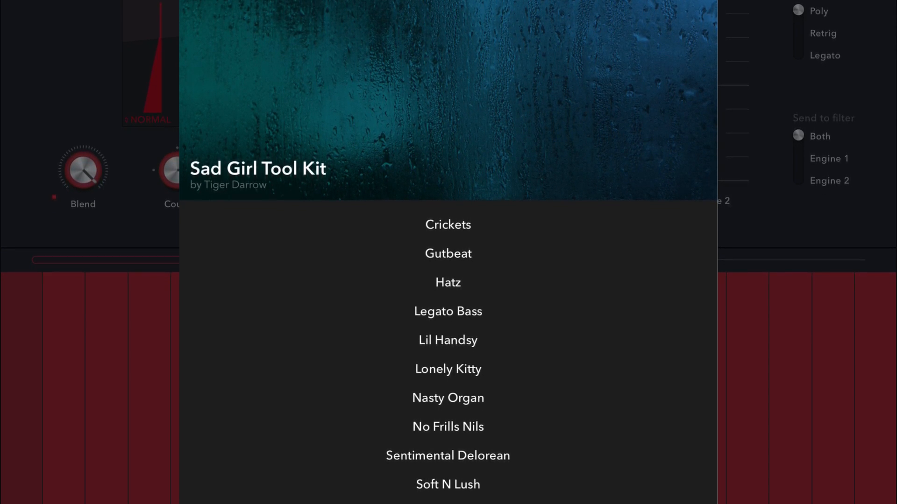
scroll(down, 3)
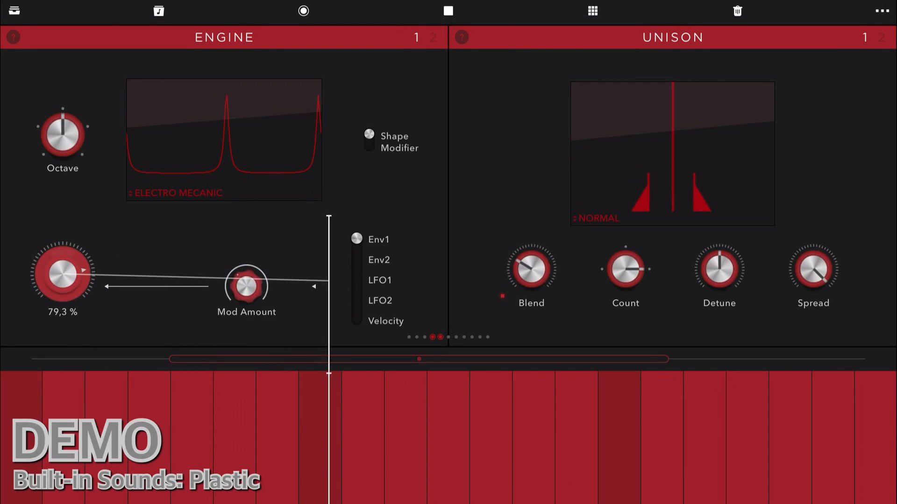
- Drag the Electro Mecanic wave's shape knob while the Plastic sound plays
drag(63, 275, 64, 292)
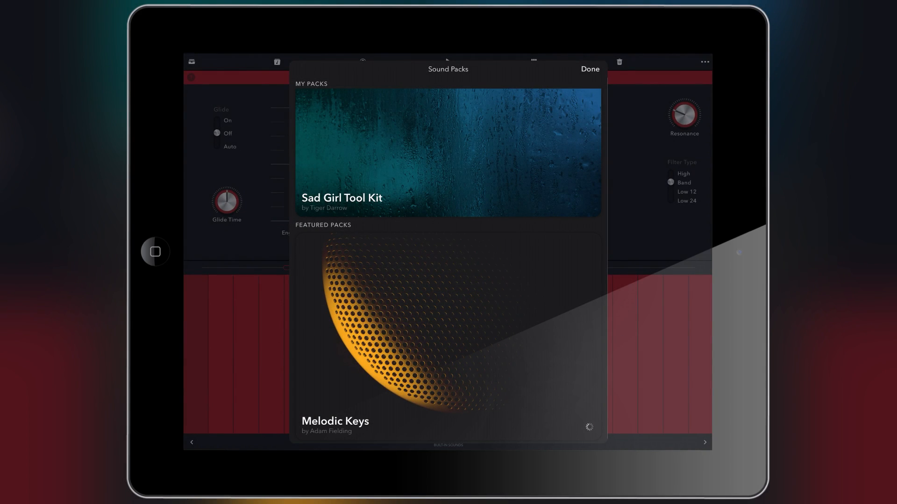
- Get the featured Melodic Keys pack, confirm the purchase, and load Pluck Dx
click(448, 329)
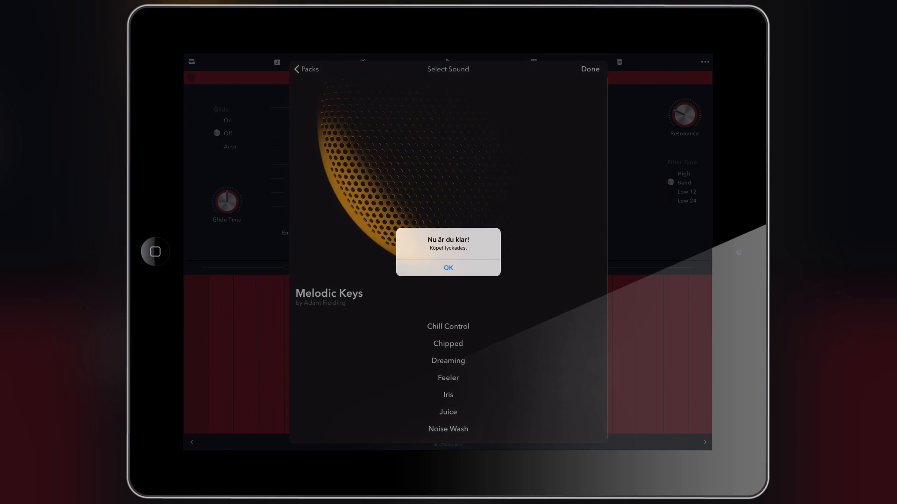
click(448, 268)
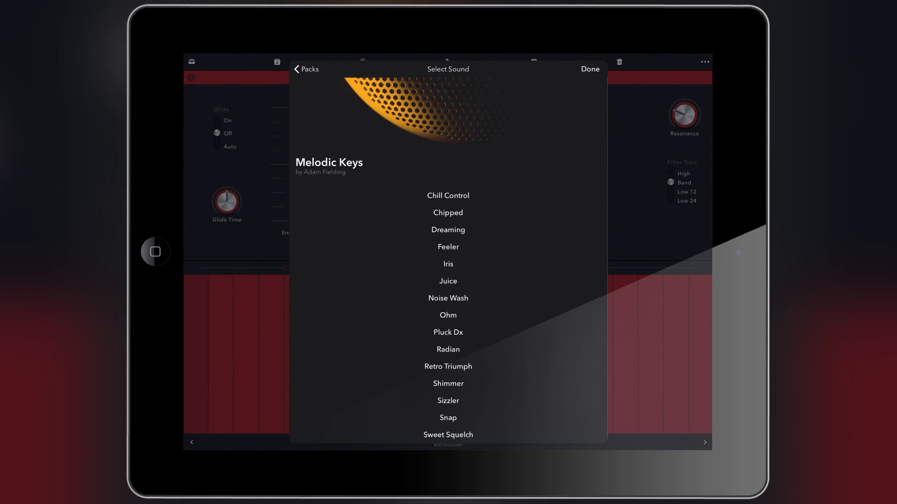
click(448, 332)
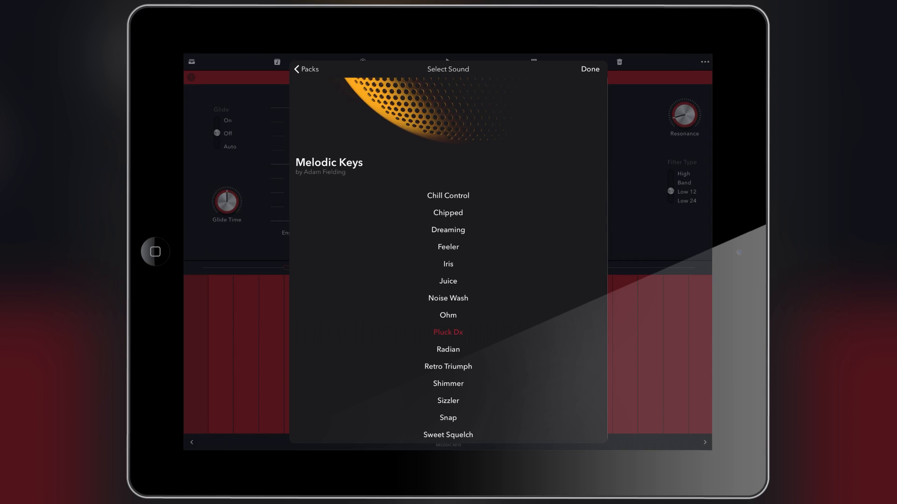
click(589, 69)
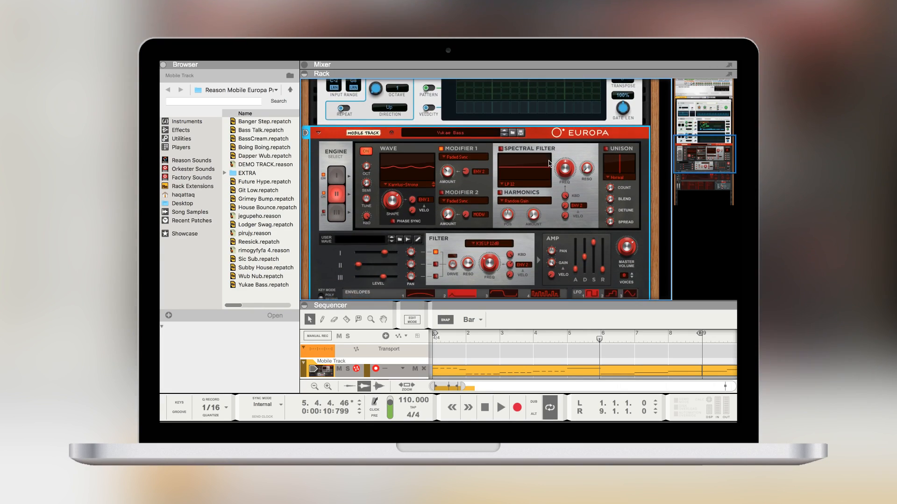
- Scroll the Rack to Europa's envelopes and open an empty modulation Source menu
scroll(down, 3)
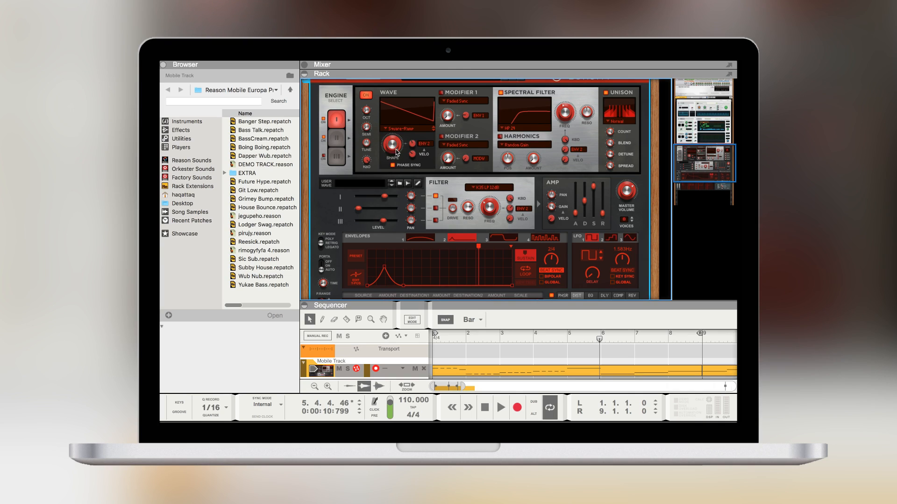
click(392, 147)
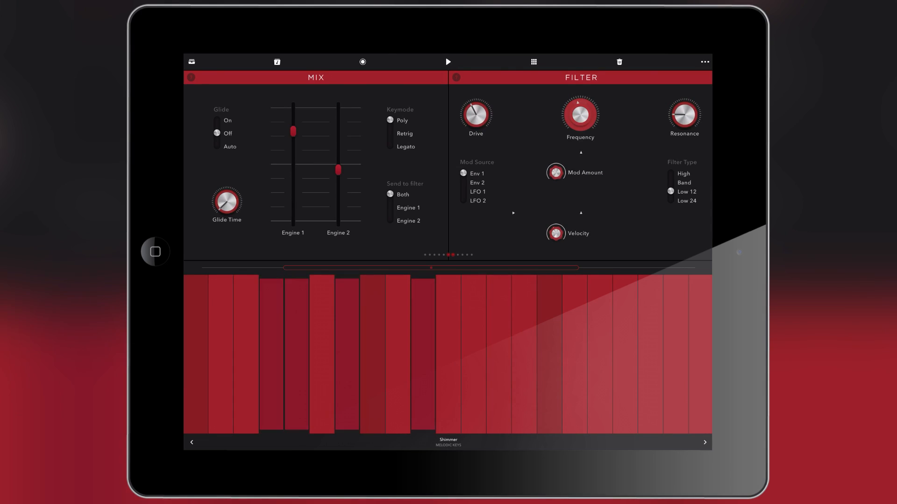
click(705, 442)
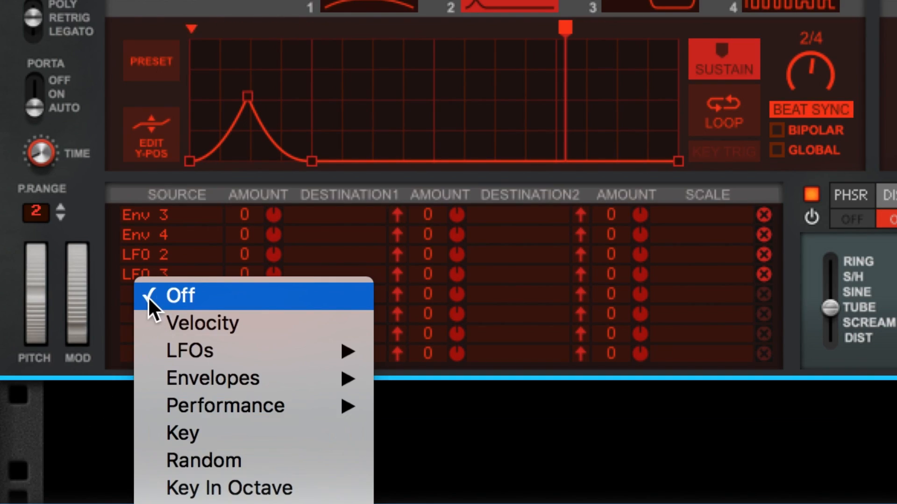
mouse_move(225, 378)
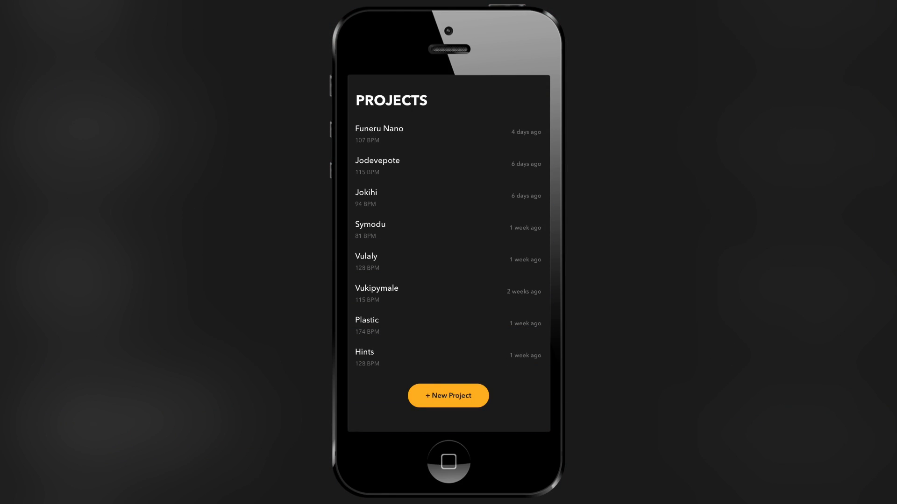
- Open the Projects screen showing saved projects with their tempos and ages
click(447, 396)
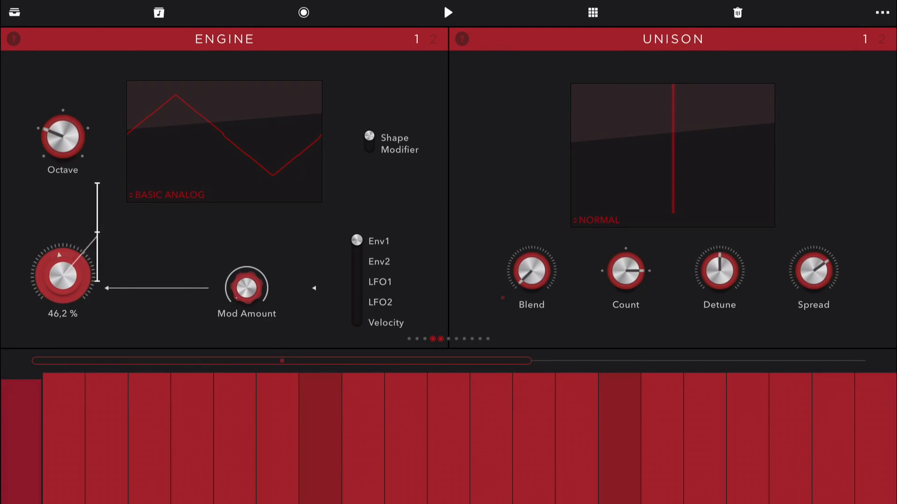
- Lower engine one's wave shape amount to zero, then switch to the note sequencer grid
drag(62, 280, 61, 297)
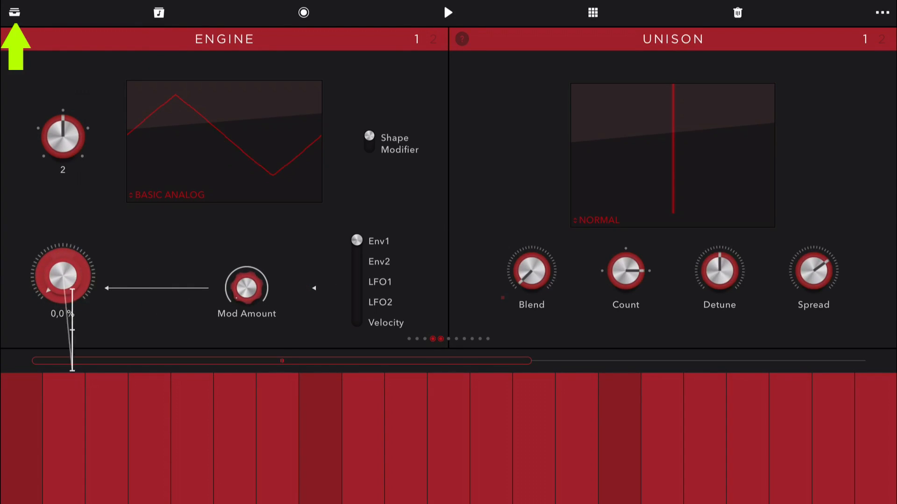
click(14, 12)
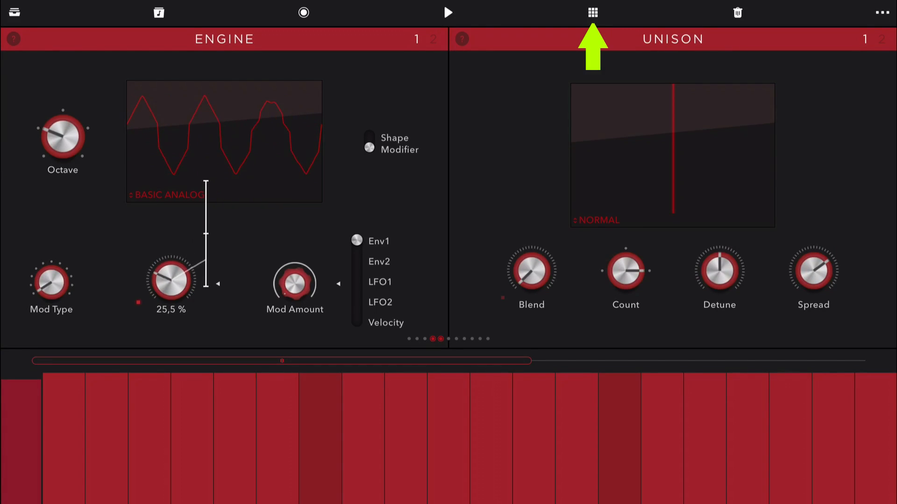
click(591, 13)
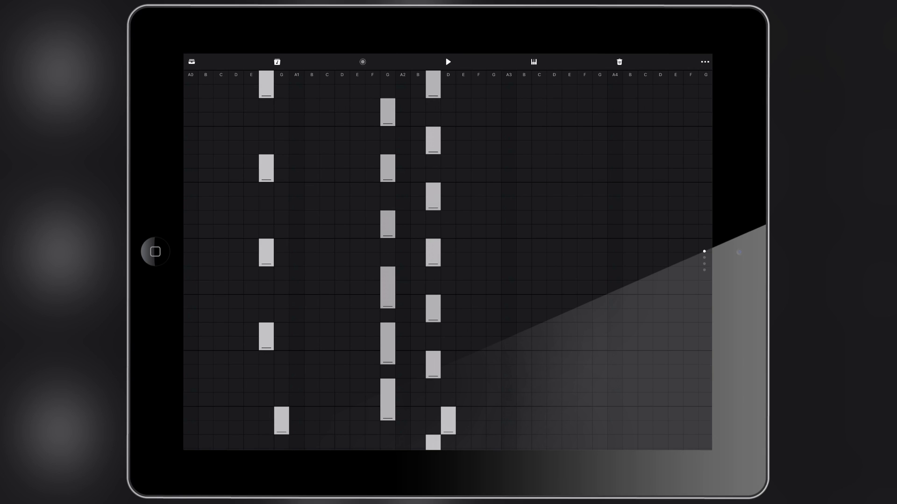
- Draw an E note and a short Bb note in the grid, then lengthen the Bb note
click(448, 62)
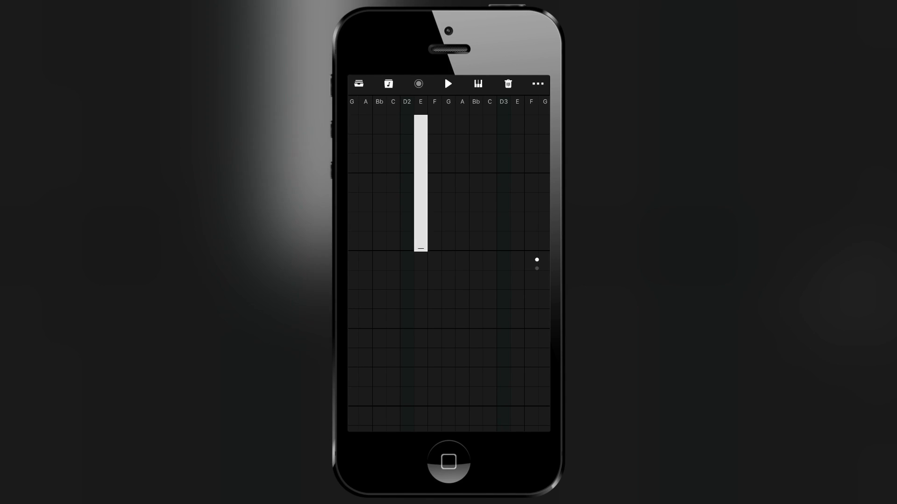
click(475, 124)
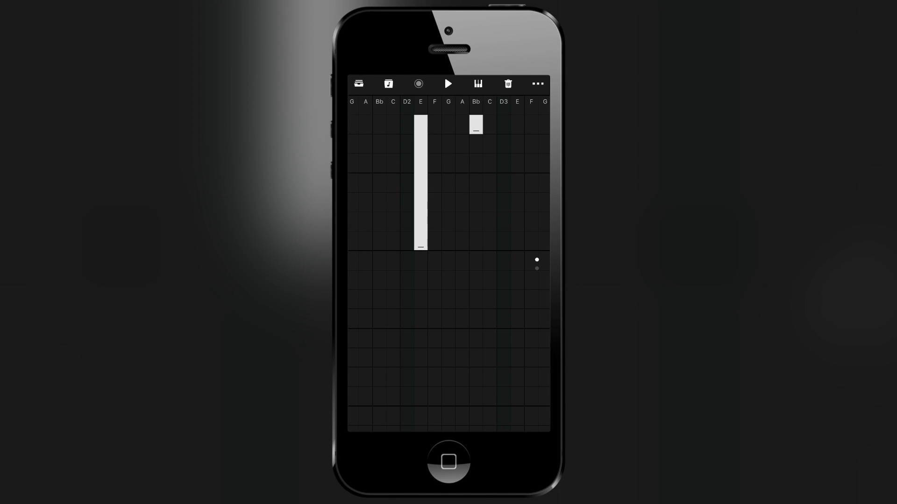
drag(476, 124, 476, 247)
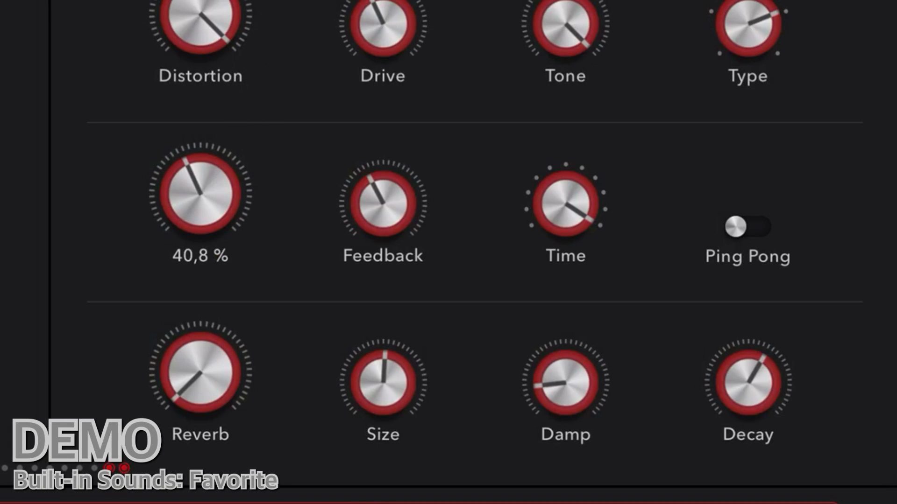
- Turn on ping-pong delay, adjust the delay time, and raise reverb to about 52.6%
click(747, 227)
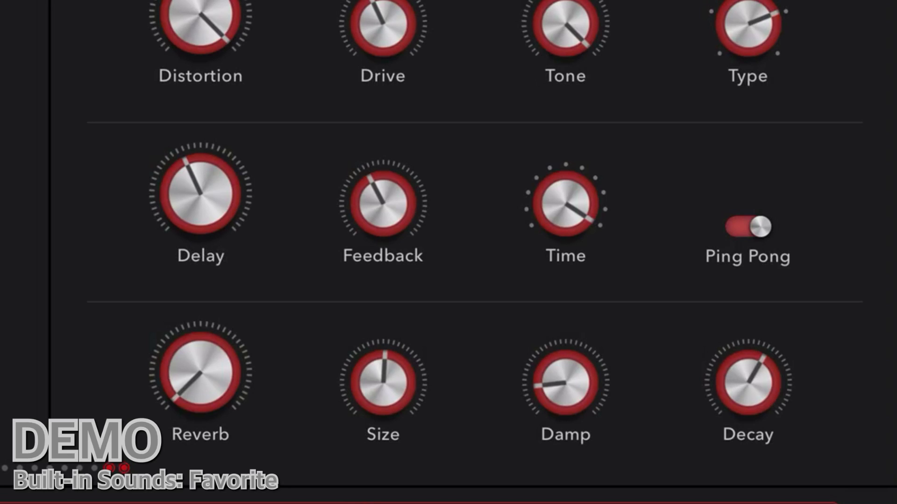
drag(564, 201, 550, 194)
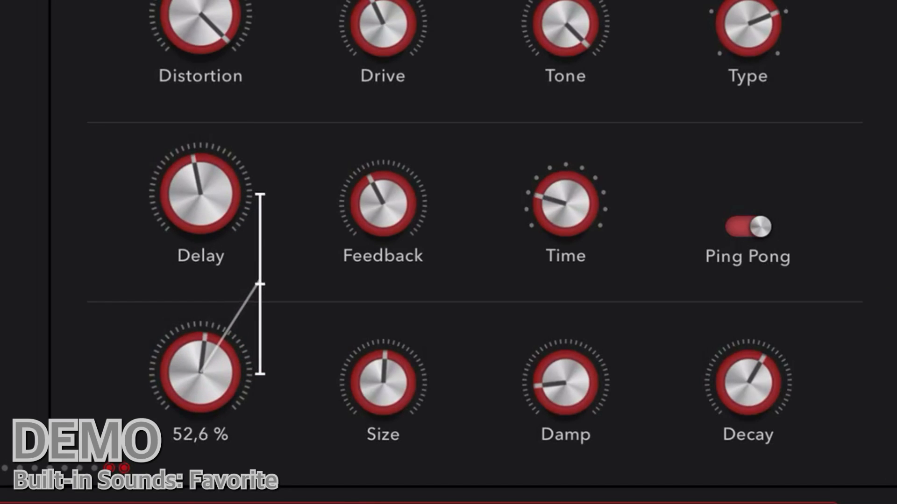
drag(200, 374, 206, 344)
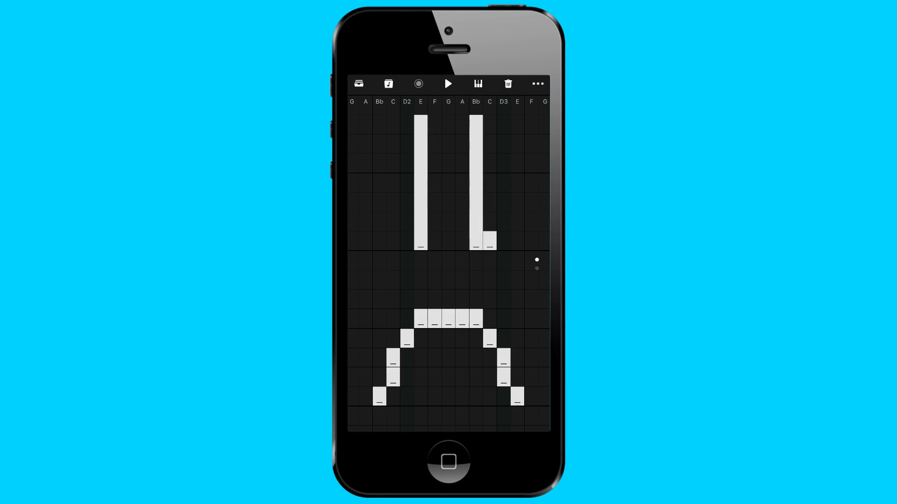
- Add and remove a short F note, and delete the short C note beside Bb
click(433, 240)
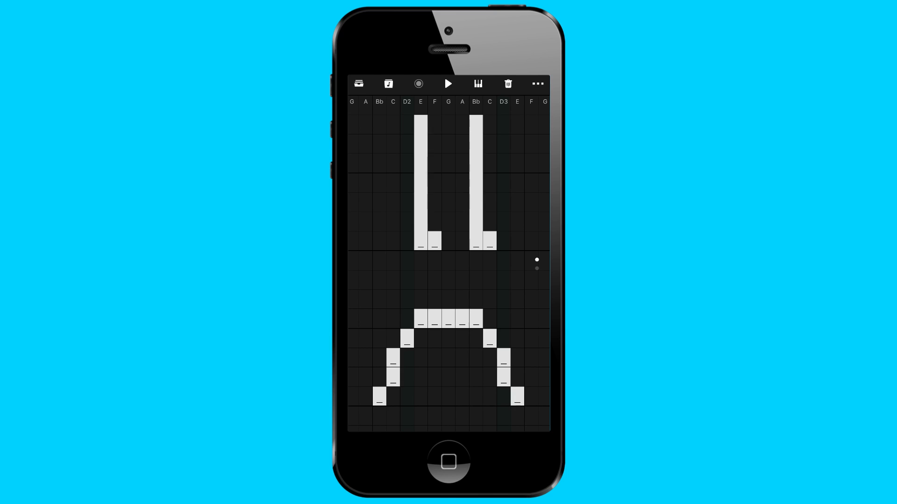
click(489, 240)
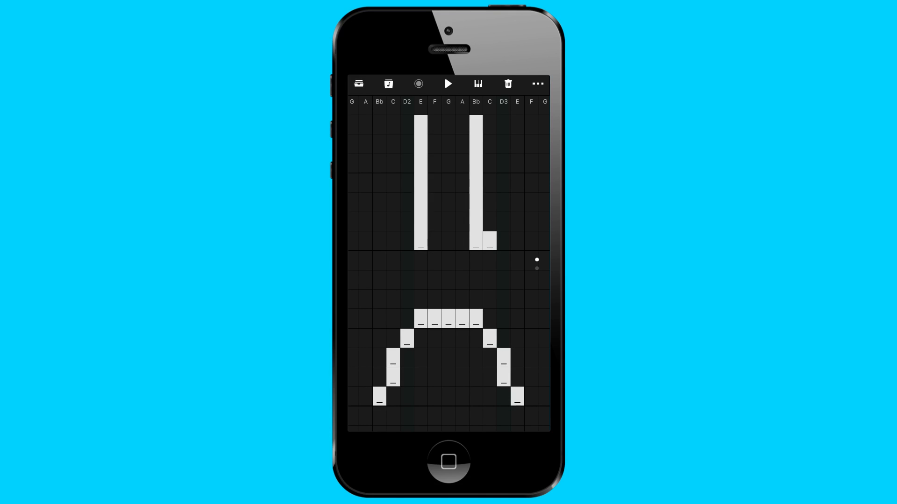
click(421, 241)
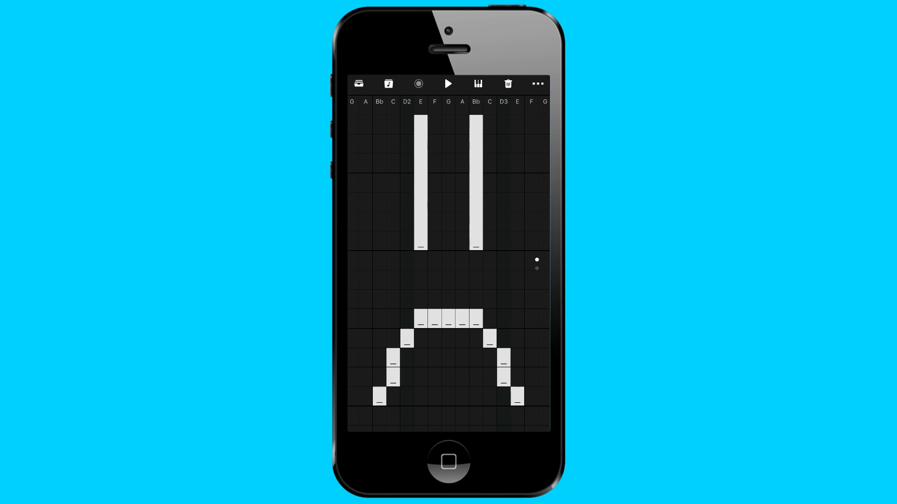
click(478, 83)
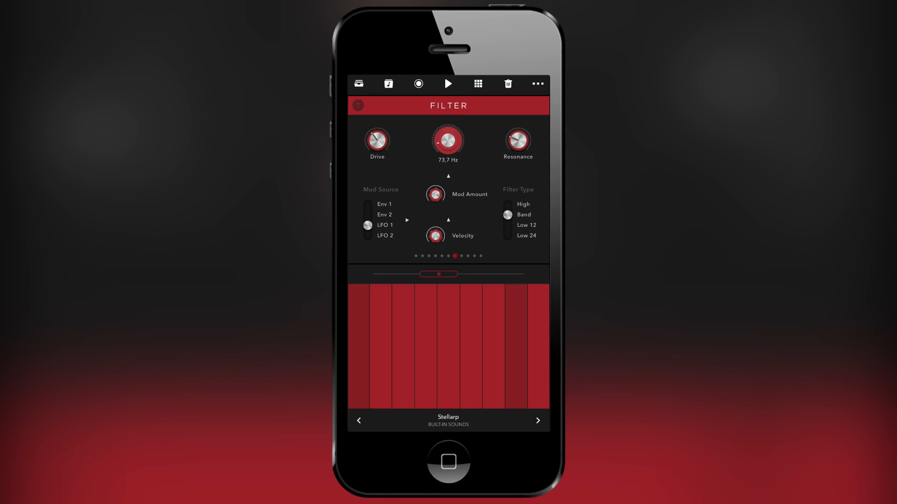
- Nudge a Filter page control while browsing to the inactive Chords and Arpeggiator pages
drag(435, 235, 435, 223)
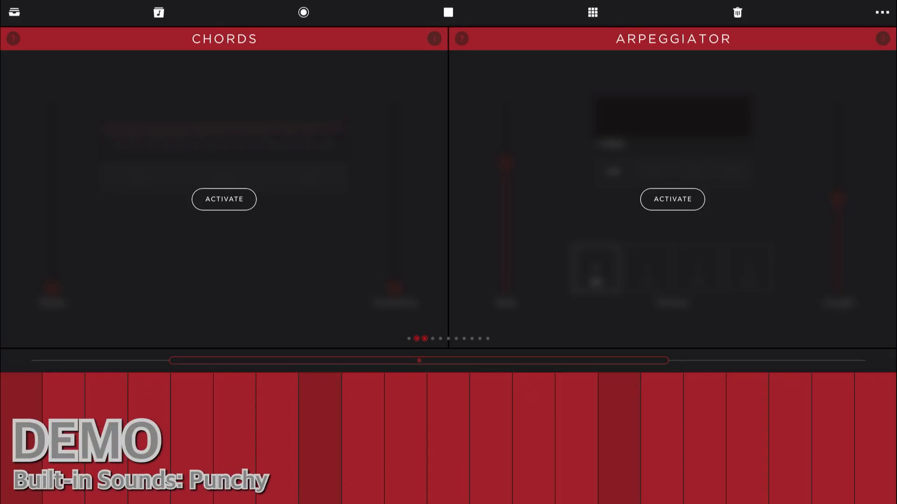
- Activate Chords, raise the engine shape amount to 52.8%, and reach the Filter/Amplifier pages
click(223, 199)
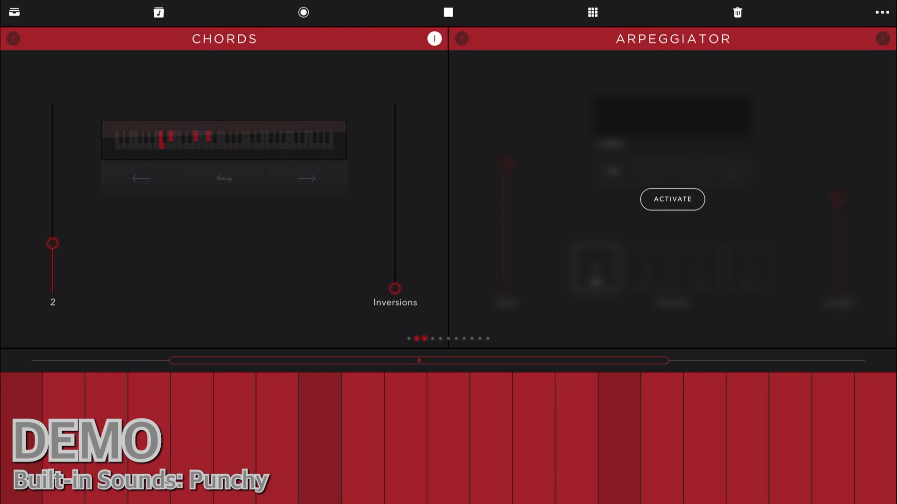
drag(394, 288, 394, 243)
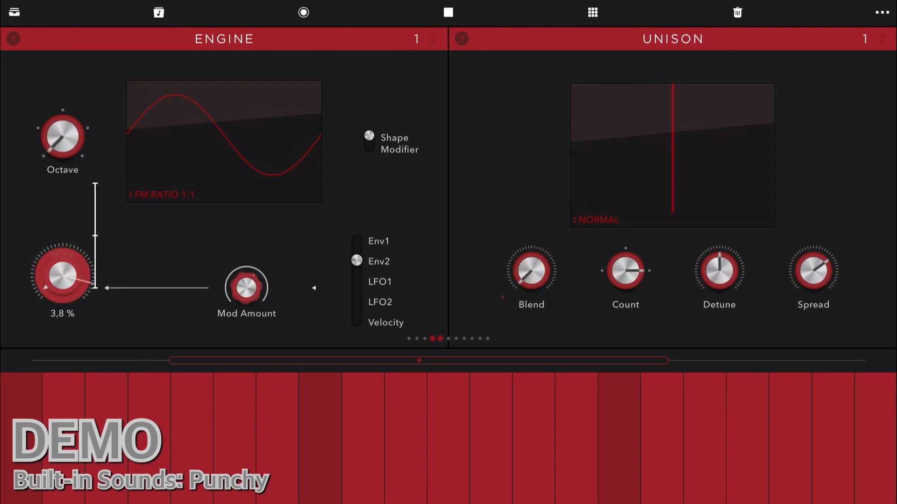
drag(62, 276, 75, 257)
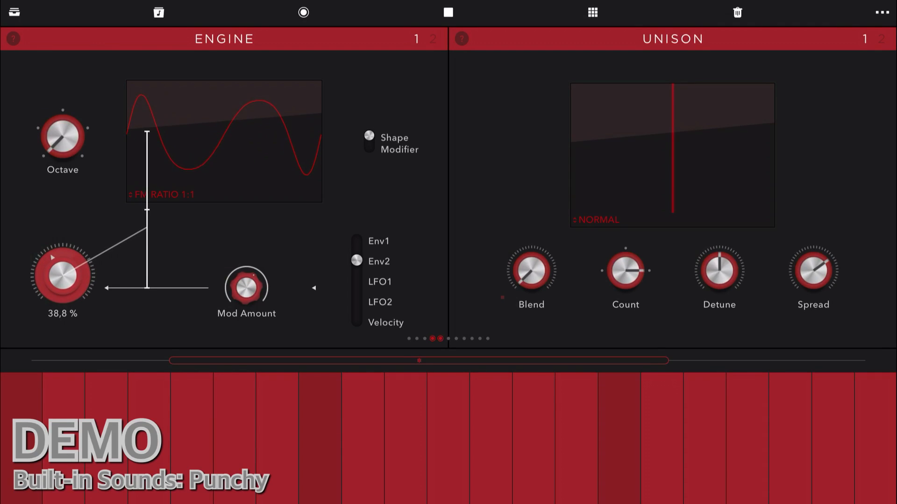
drag(62, 277, 64, 272)
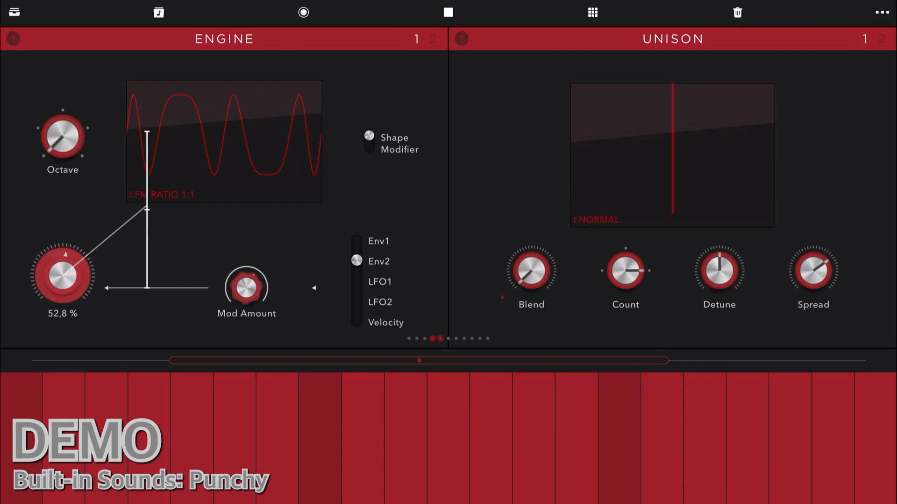
drag(62, 277, 75, 258)
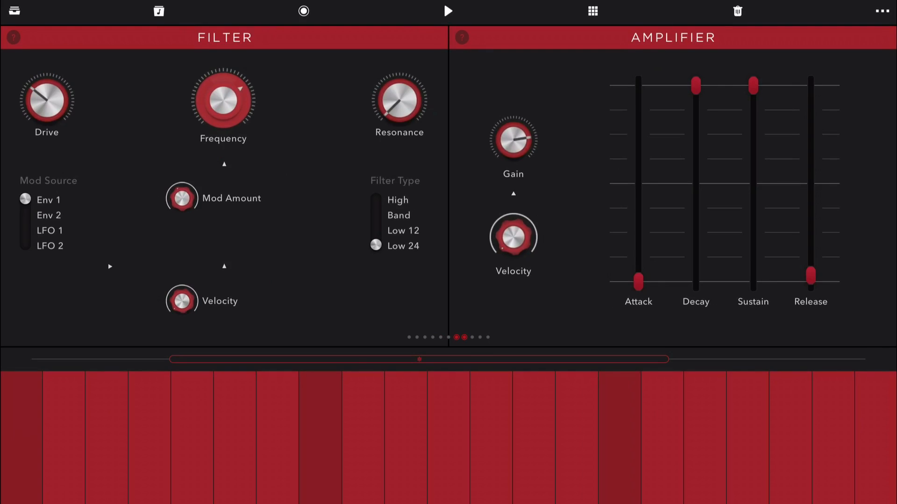
- Open Settings, view the Loop Length options at 2 bars, then close Settings
click(883, 11)
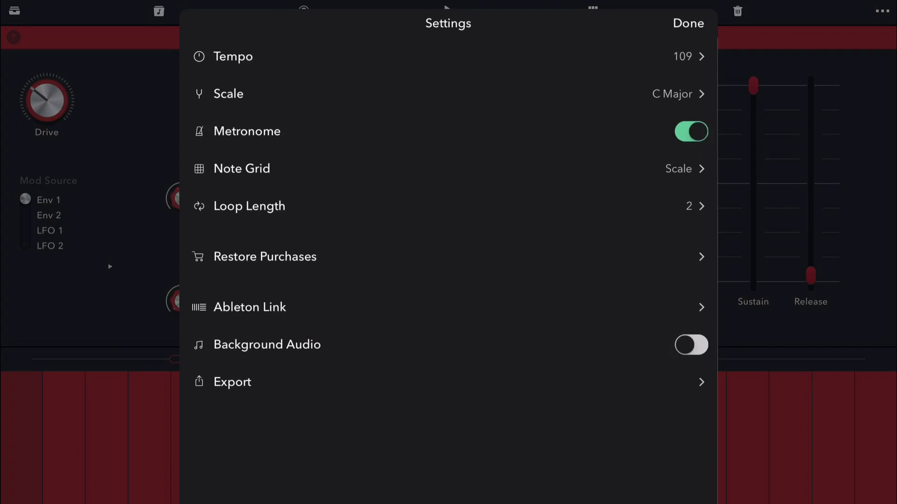
click(249, 206)
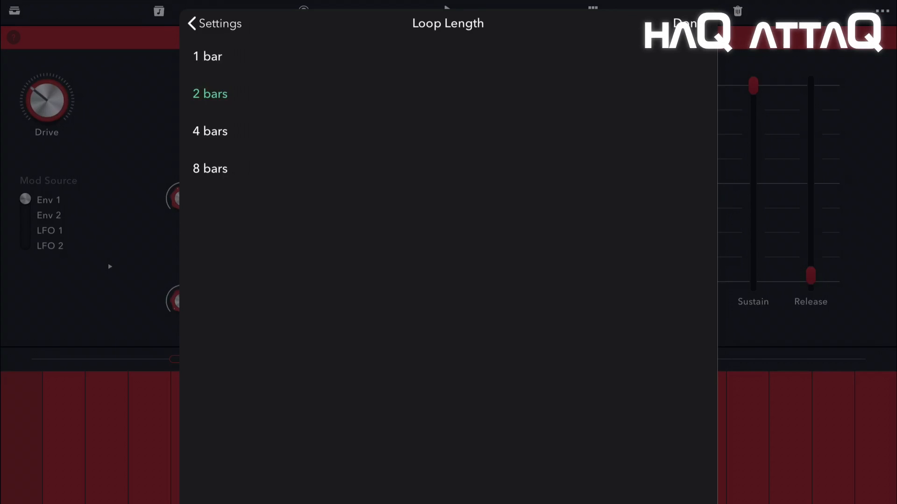
click(213, 23)
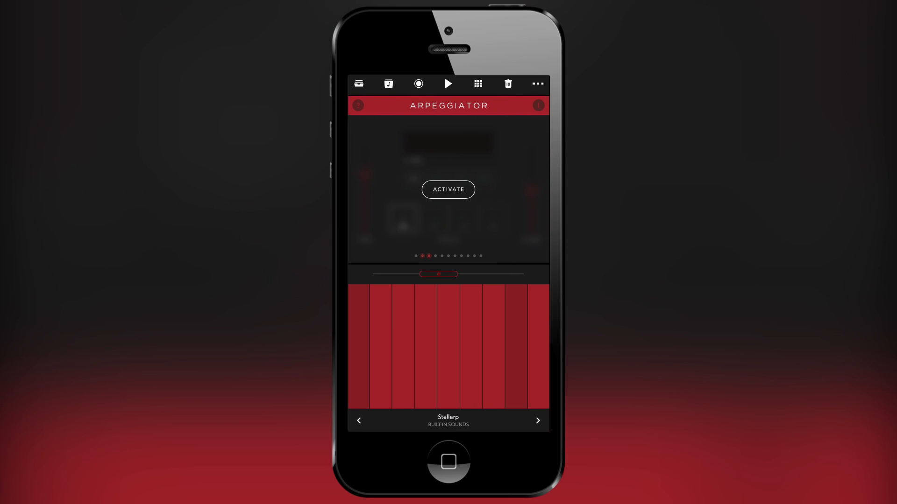
- Show the Grimey UKBass pack's patch list with Basscream at the top
click(448, 190)
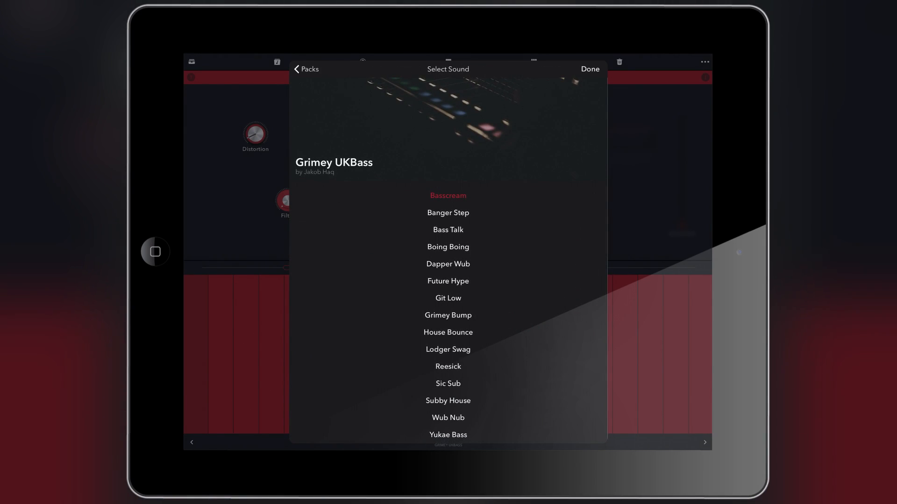
- Select Grimey Bump, then load Yukae Bass from the Grimey UKBass list
click(448, 316)
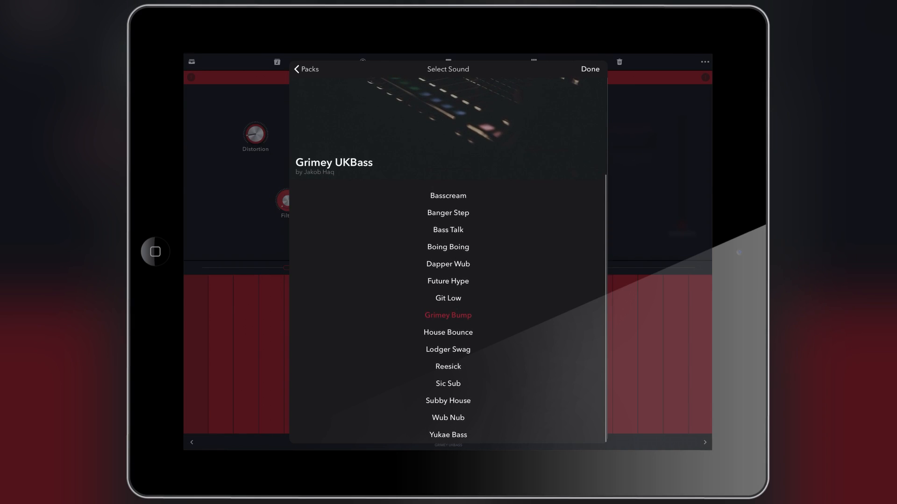
click(448, 435)
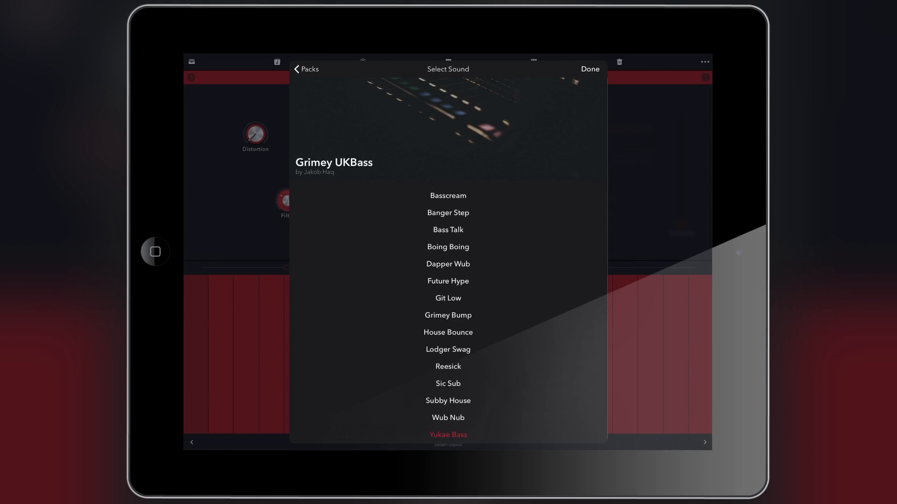